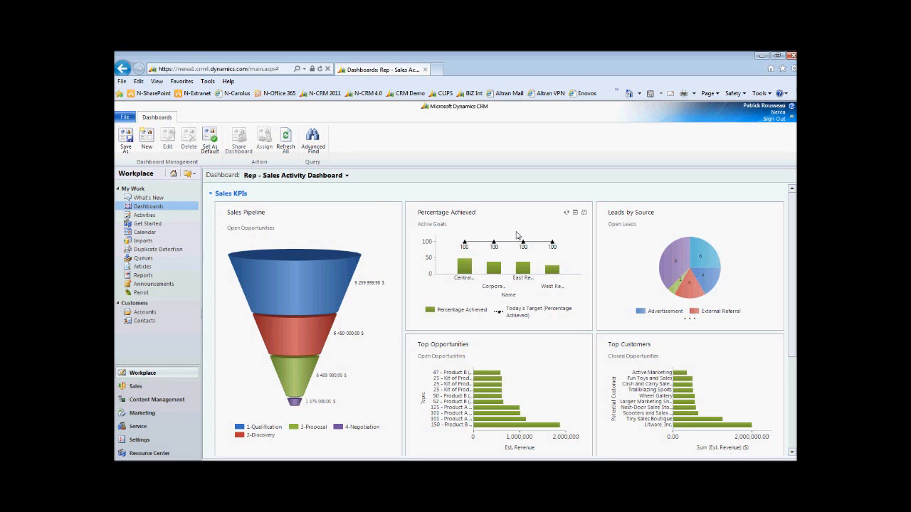
pyautogui.moveTo(364, 182)
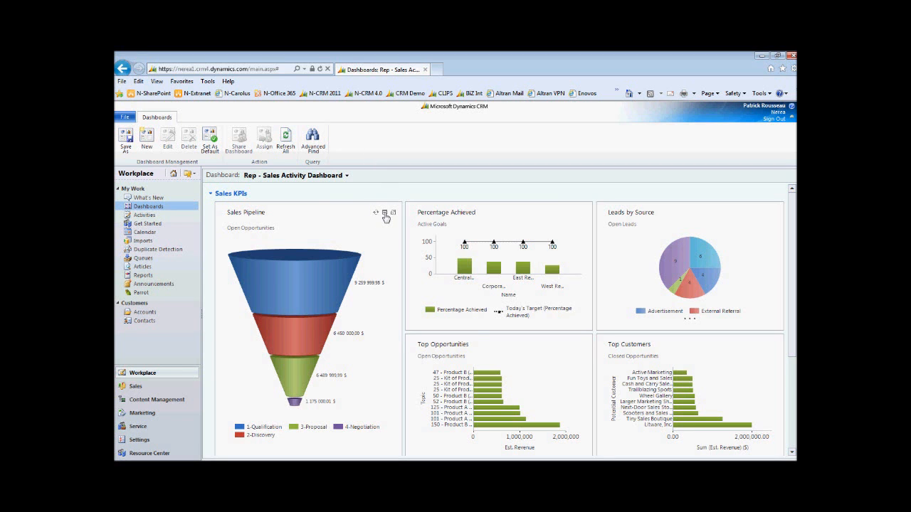
pyautogui.moveTo(384, 217)
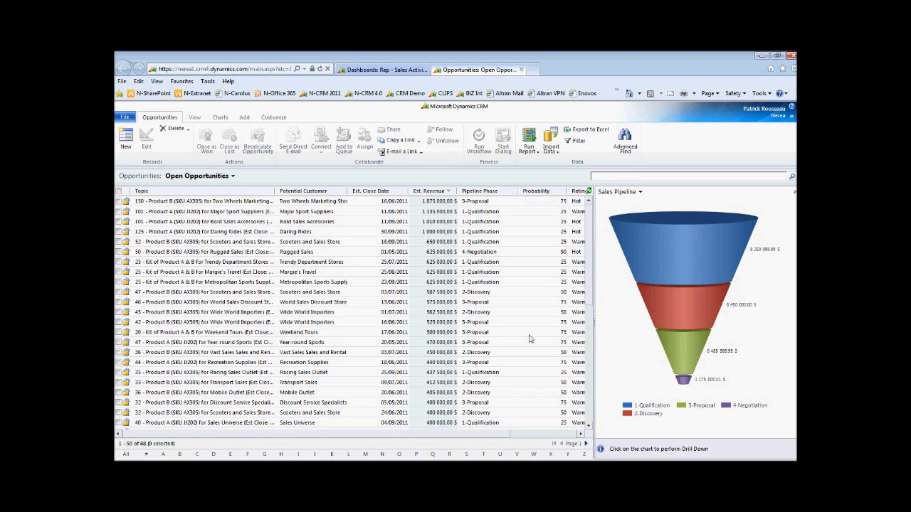
pyautogui.moveTo(683, 384)
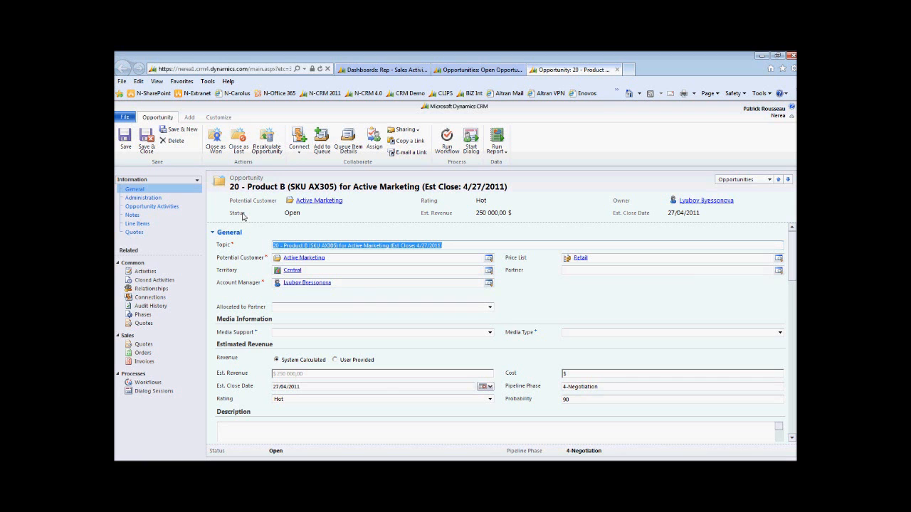
# Check the opportunity's closed activities, then return to the open proposal review appointment
pyautogui.click(142, 271)
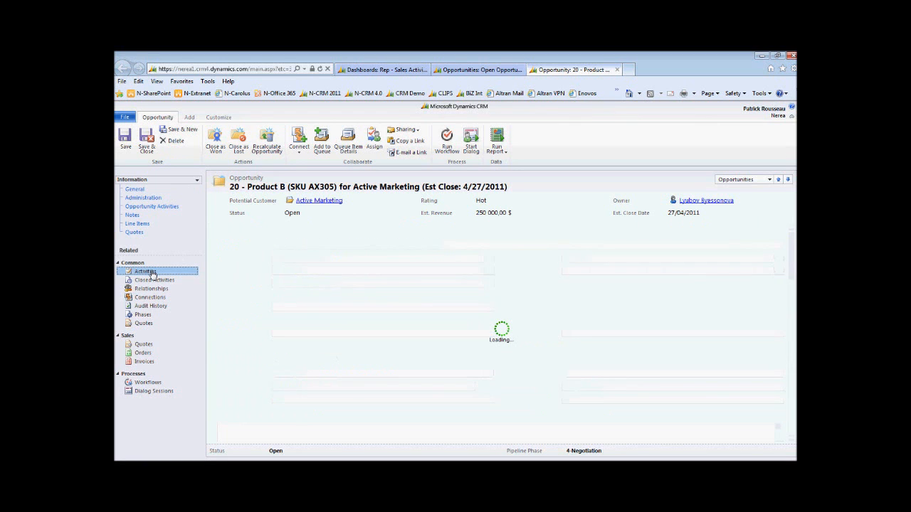
pyautogui.click(142, 271)
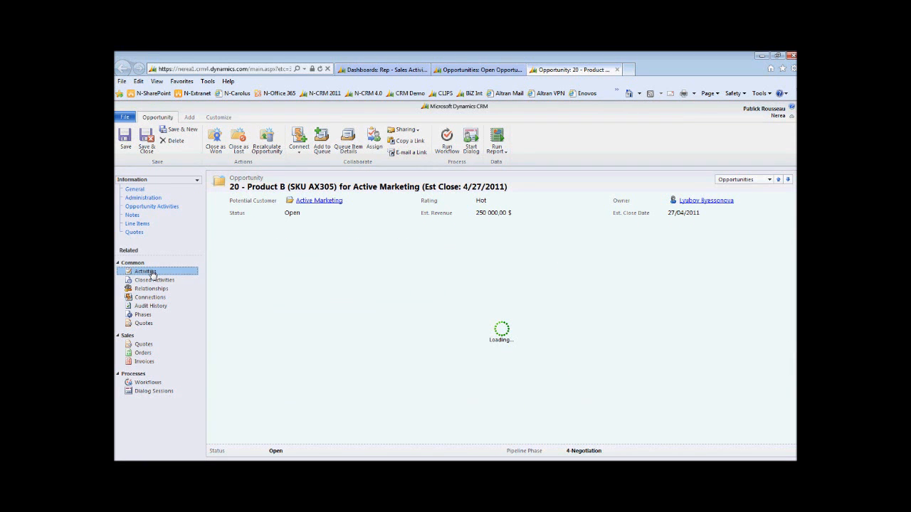
pyautogui.click(143, 271)
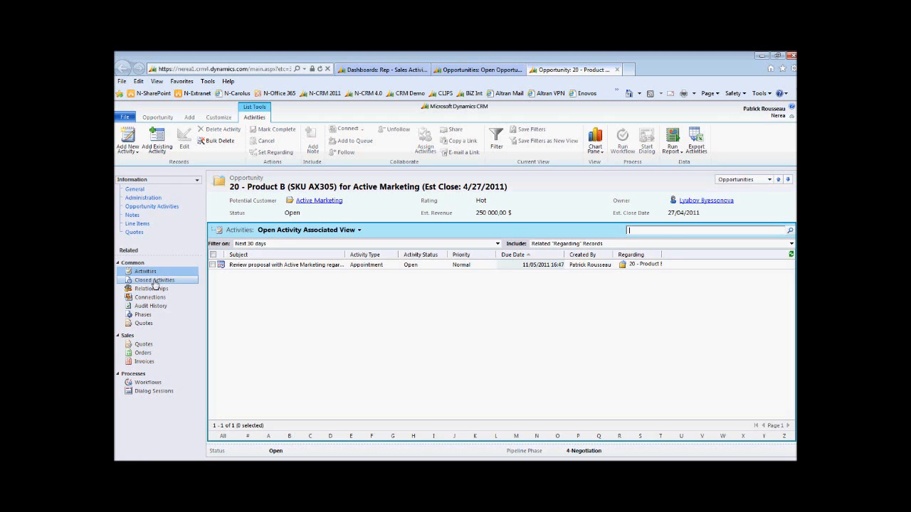
pyautogui.click(155, 280)
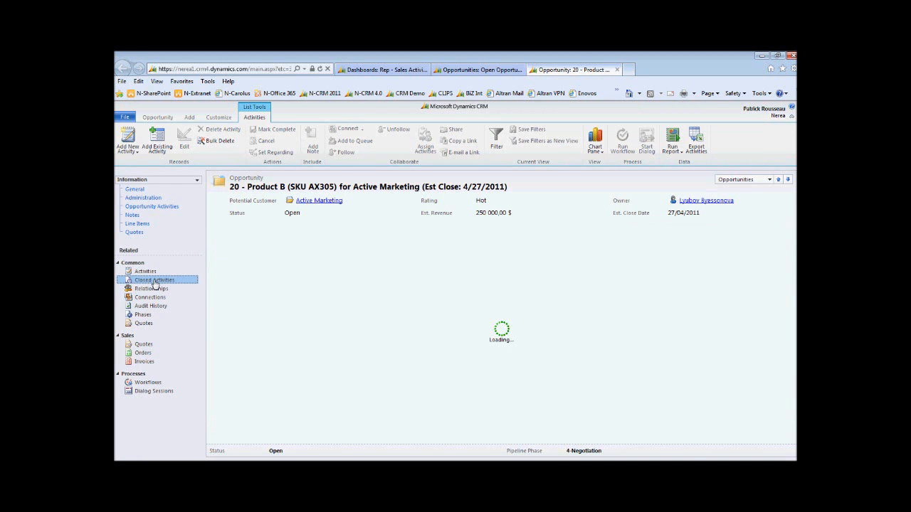
pyautogui.click(154, 279)
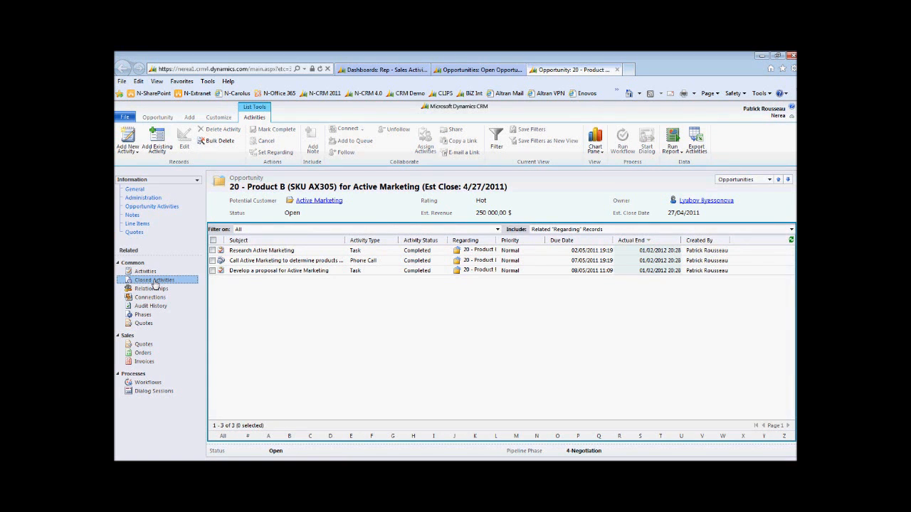
pyautogui.click(145, 271)
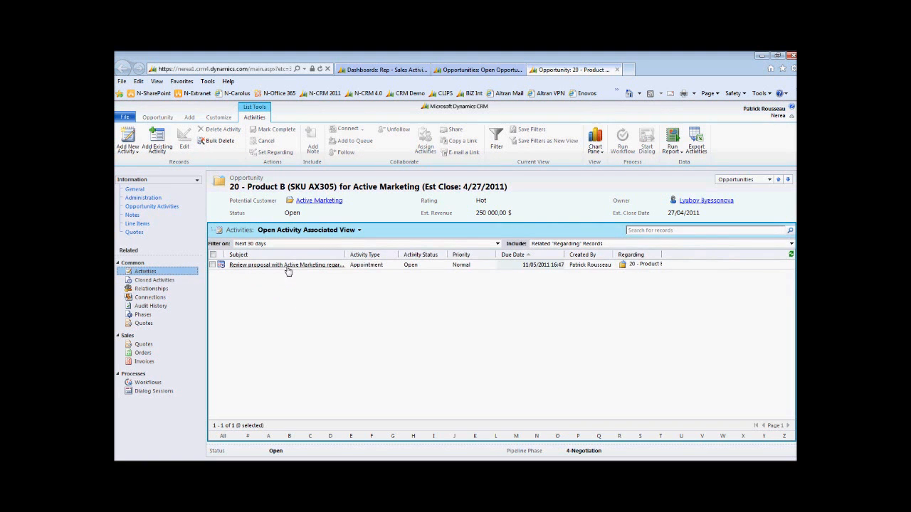
# Add a 50 products note to the Review proposal appointment and mark it complete
pyautogui.doubleClick(285, 264)
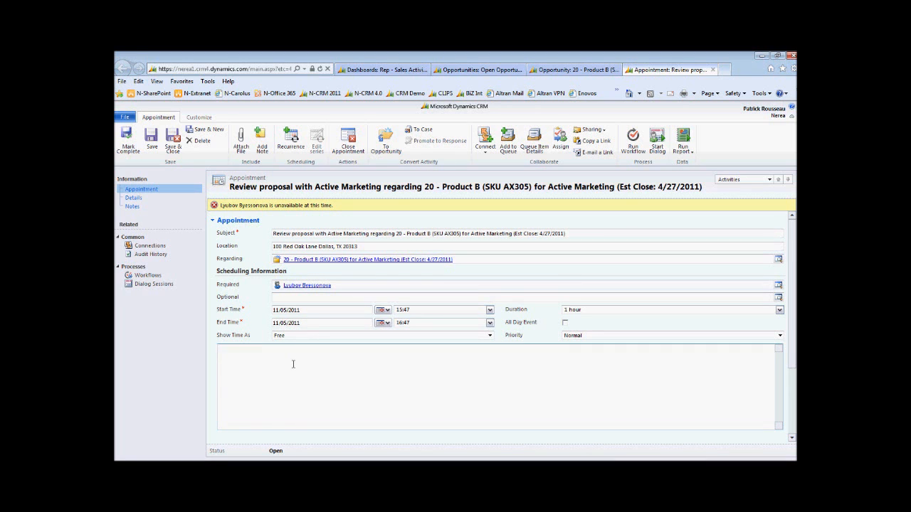
pyautogui.write('s')
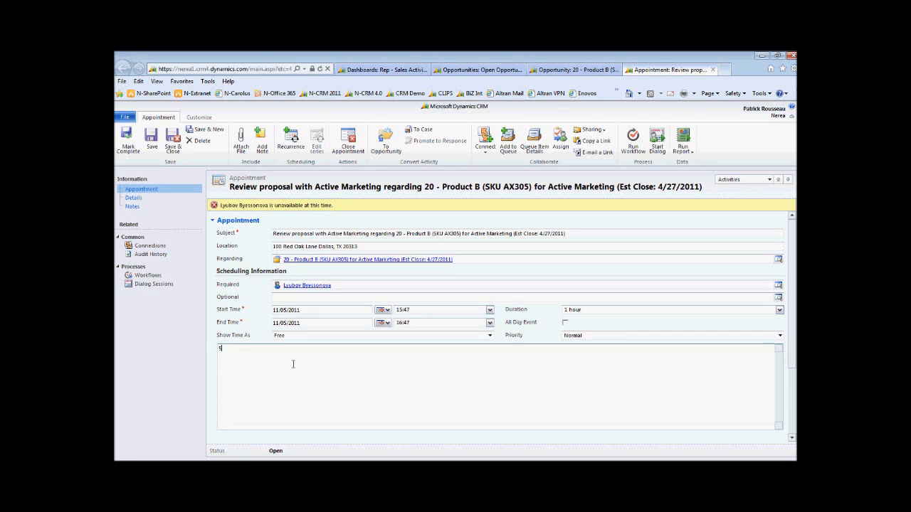
pyautogui.write('0 products')
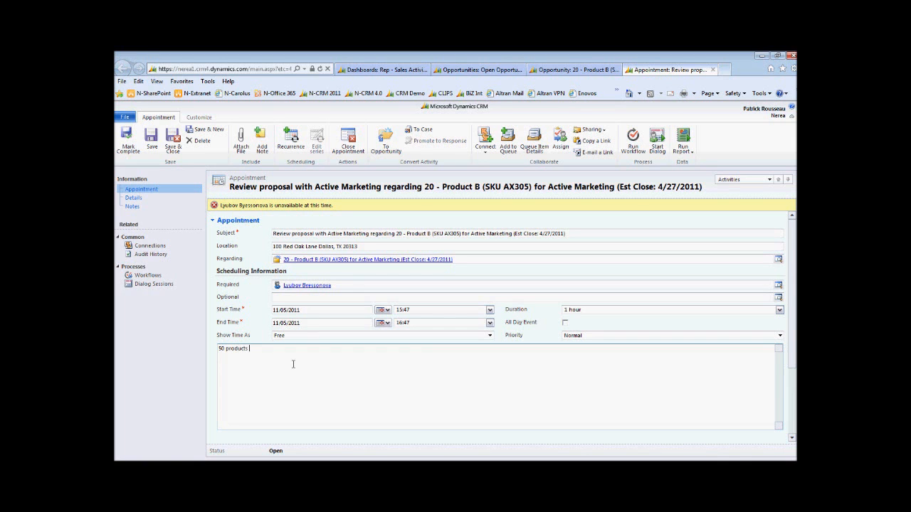
pyautogui.write('A')
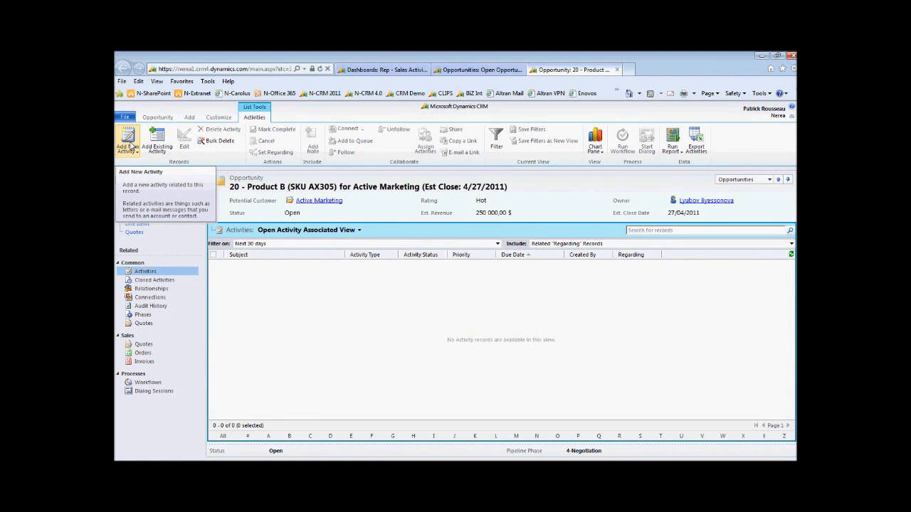
# Confirm the appointment under Closed Activities, then start a new opportunity product from Line Items
pyautogui.click(155, 280)
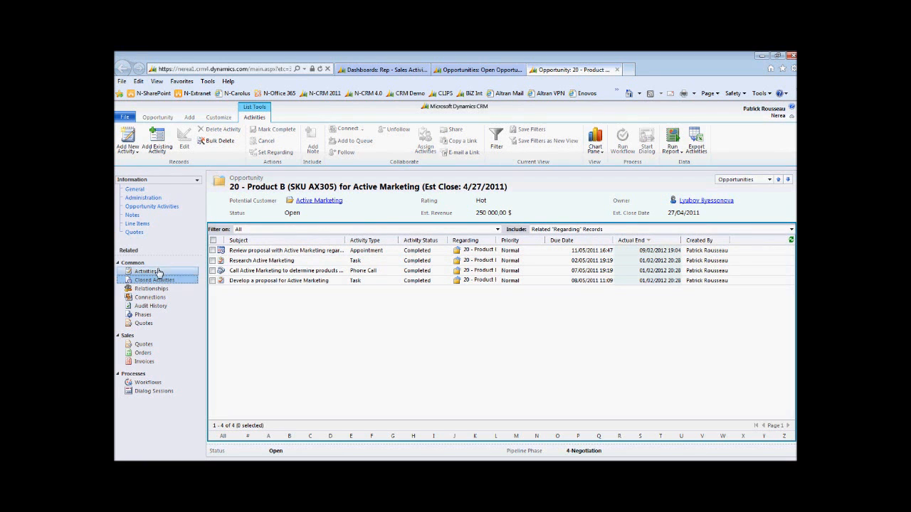
pyautogui.click(136, 223)
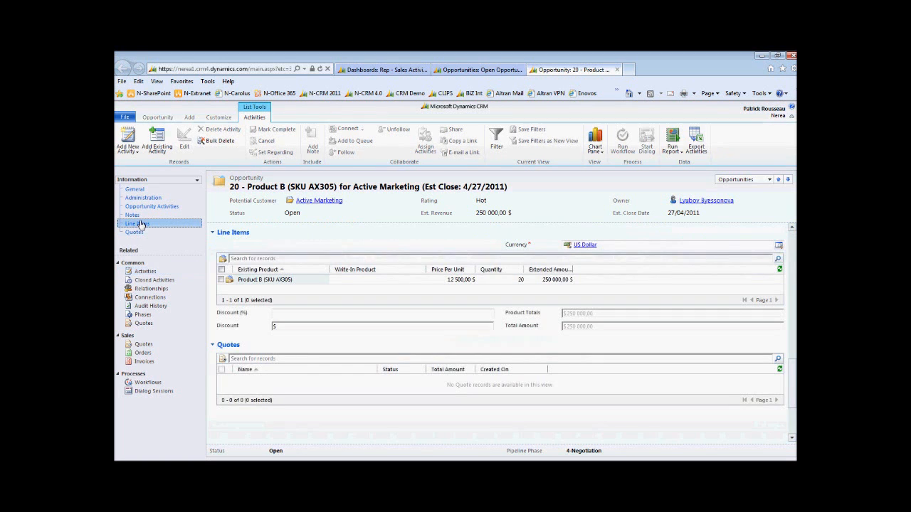
pyautogui.click(157, 117)
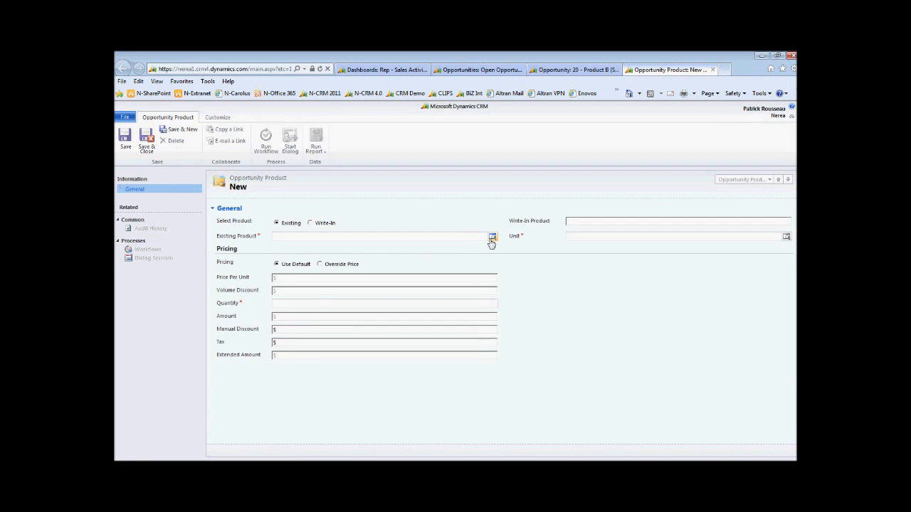
# Add Product A (SKU JJ202), unit Each, quantity 50 as an opportunity line item
pyautogui.click(490, 236)
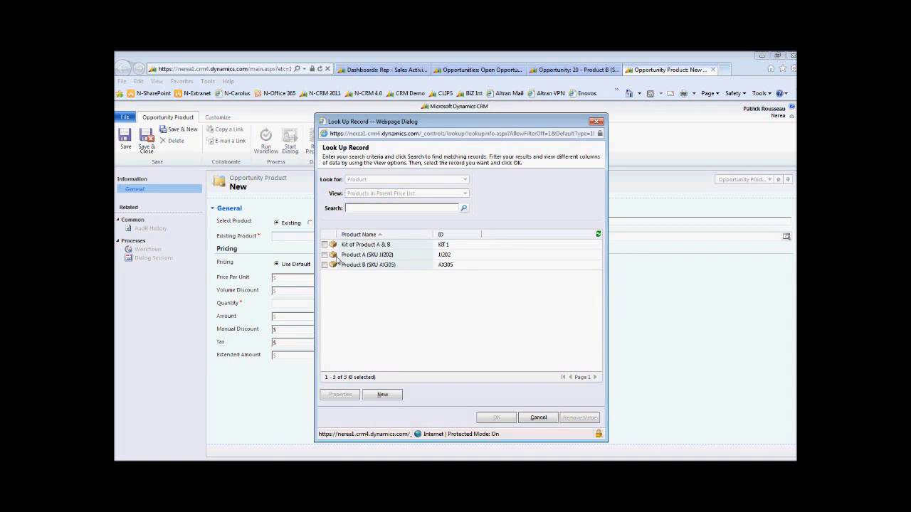
pyautogui.click(367, 254)
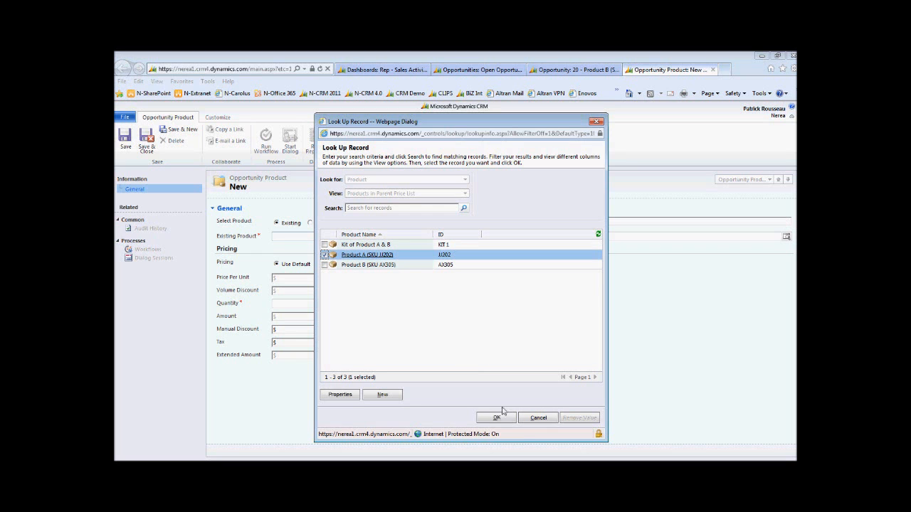
pyautogui.click(496, 417)
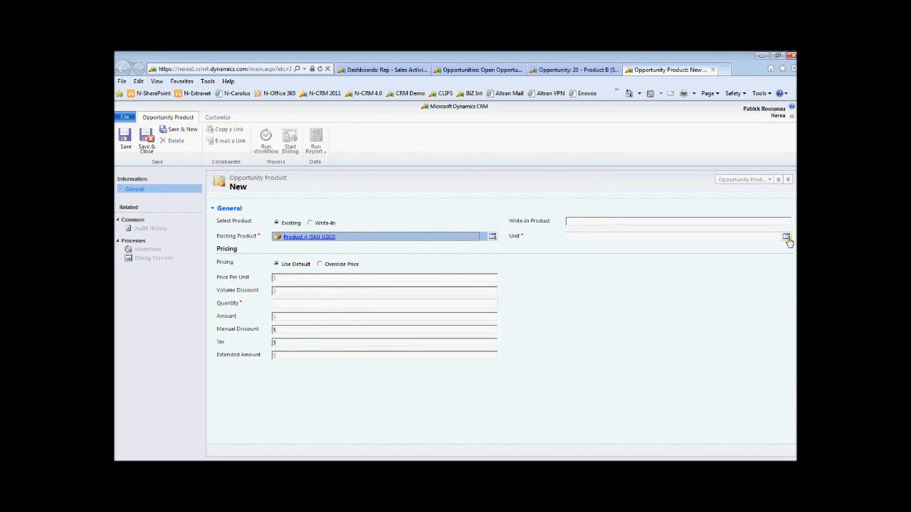
pyautogui.click(785, 236)
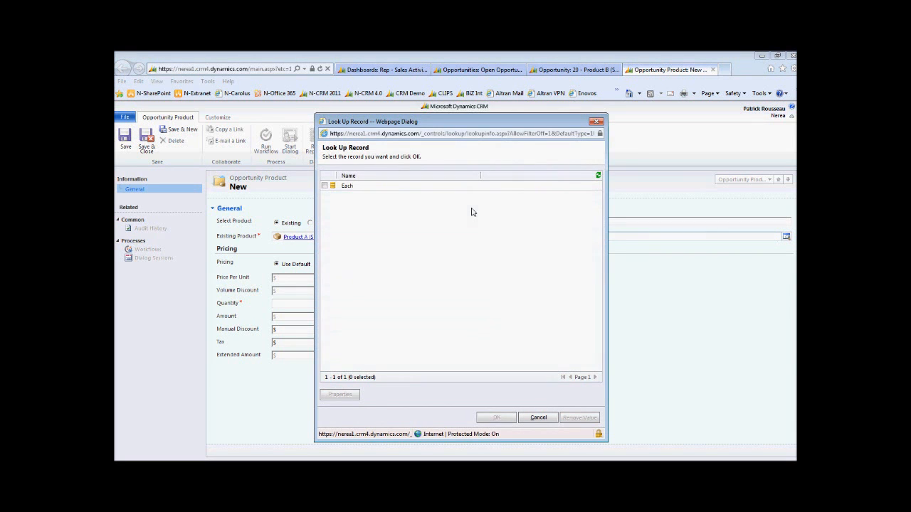
pyautogui.click(346, 186)
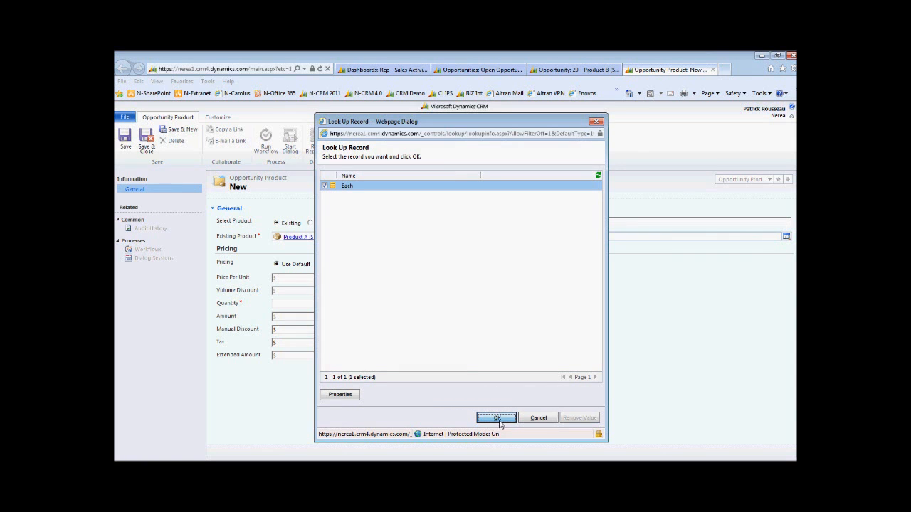
pyautogui.click(496, 418)
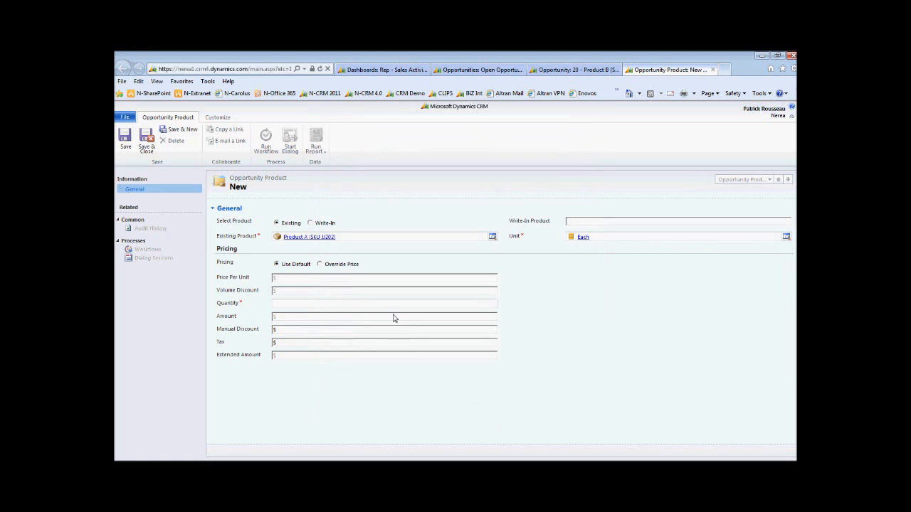
pyautogui.click(363, 304)
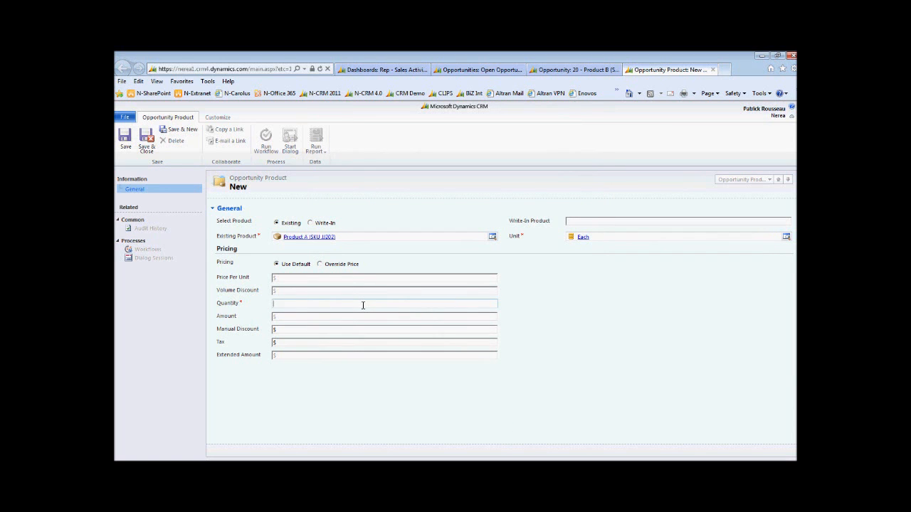
pyautogui.write('50')
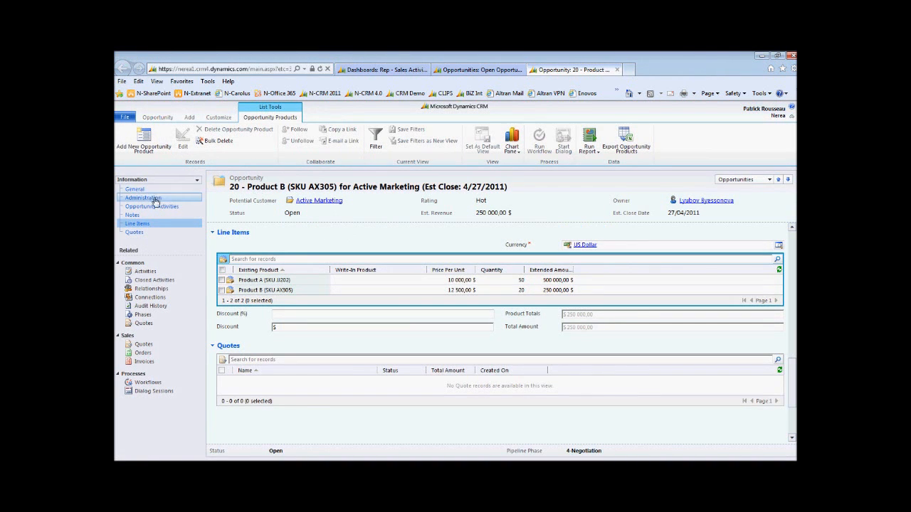
pyautogui.click(134, 188)
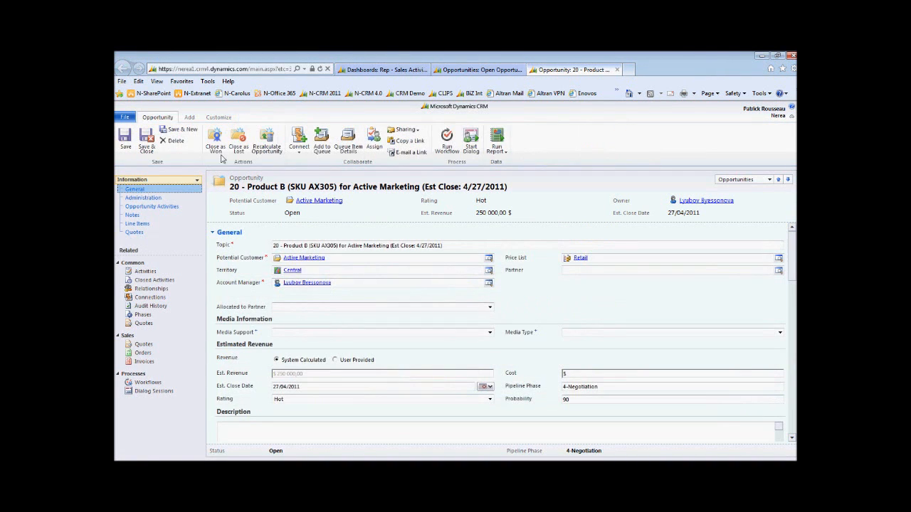
pyautogui.moveTo(267, 140)
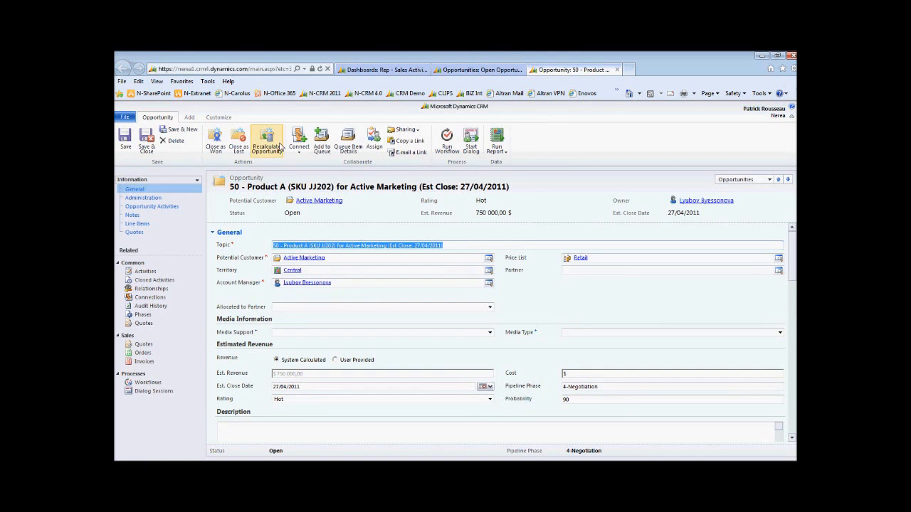
pyautogui.moveTo(267, 142)
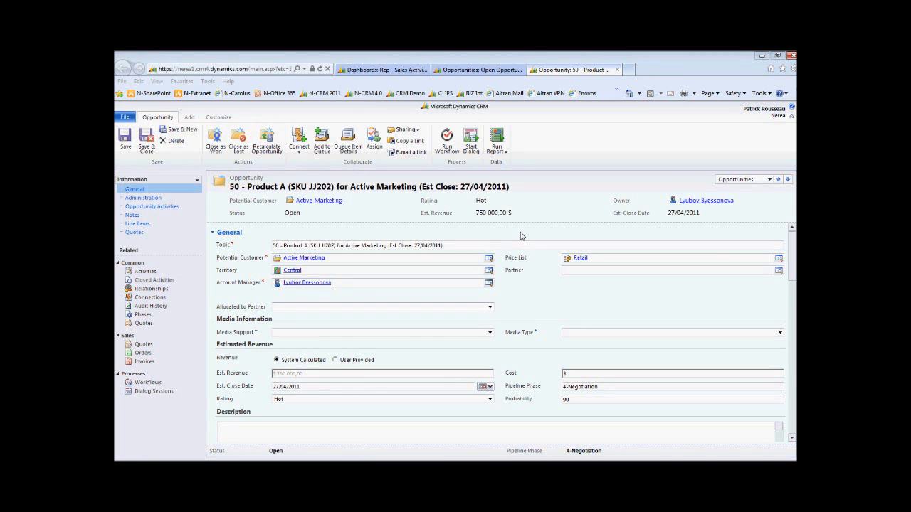
pyautogui.moveTo(262, 310)
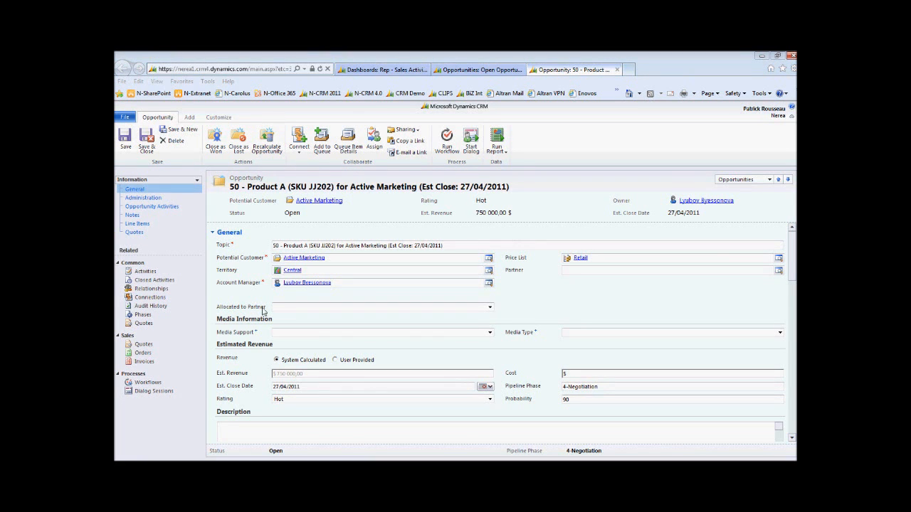
pyautogui.moveTo(143, 353)
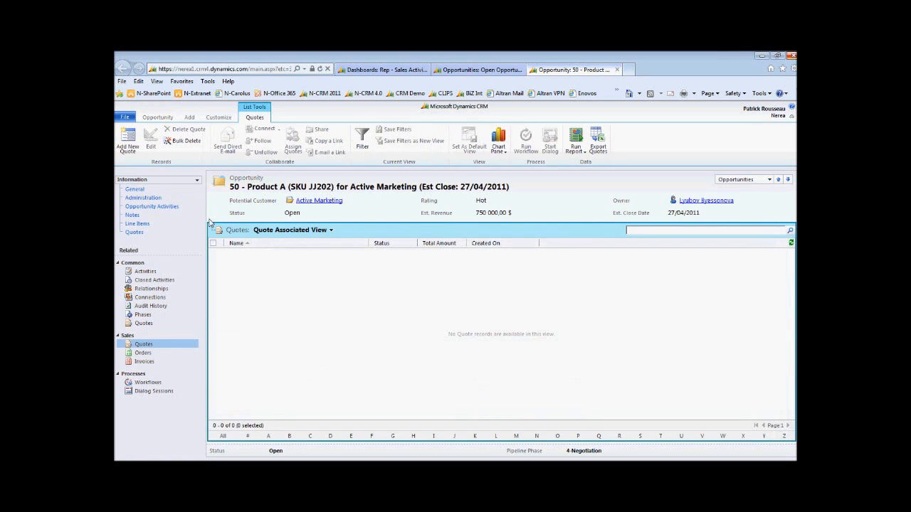
pyautogui.moveTo(198, 217)
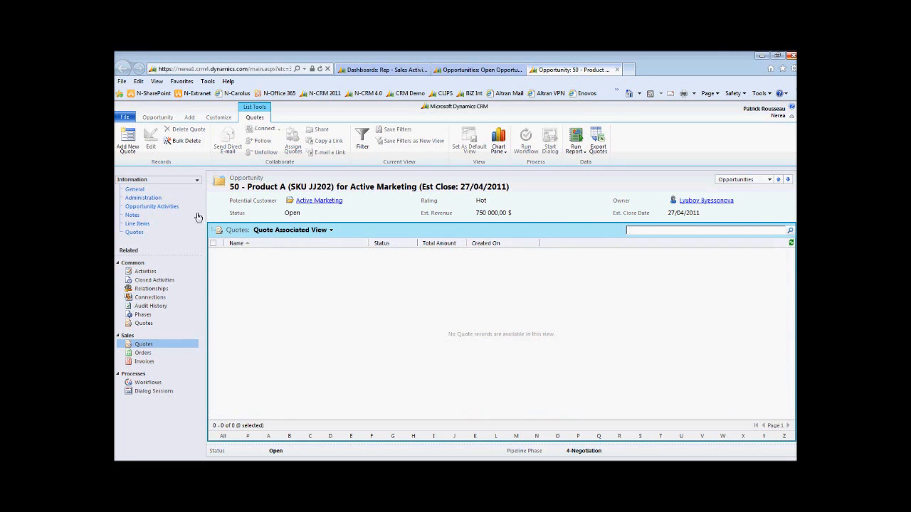
pyautogui.moveTo(131, 142)
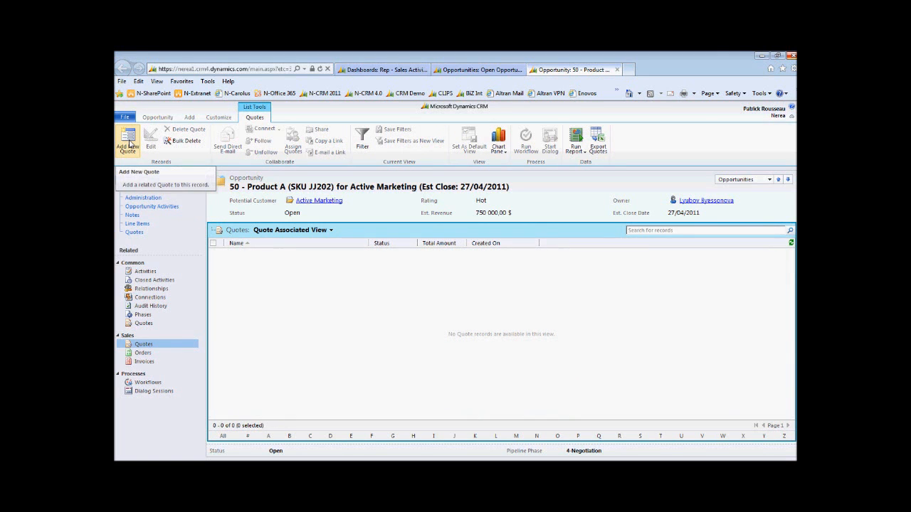
# Add a new draft quote from the Active Marketing opportunity's Quotes list
pyautogui.click(127, 141)
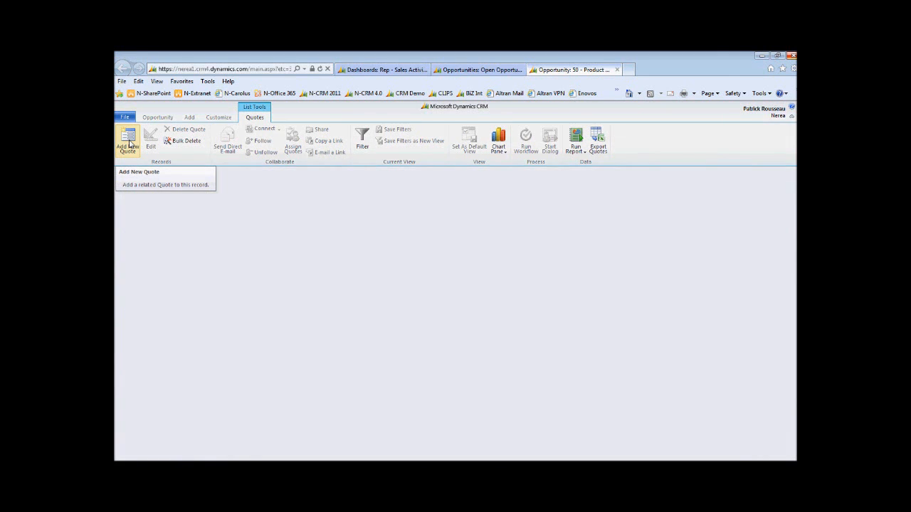
pyautogui.click(128, 139)
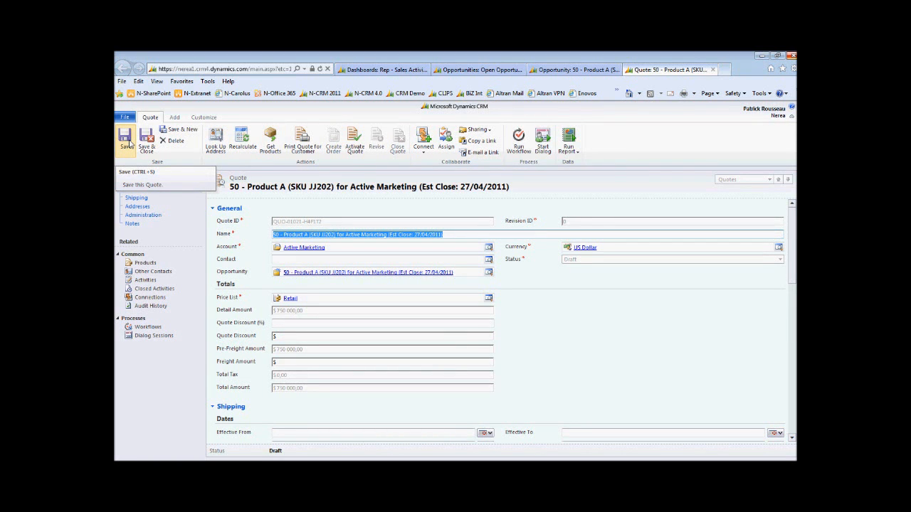
pyautogui.moveTo(302, 140)
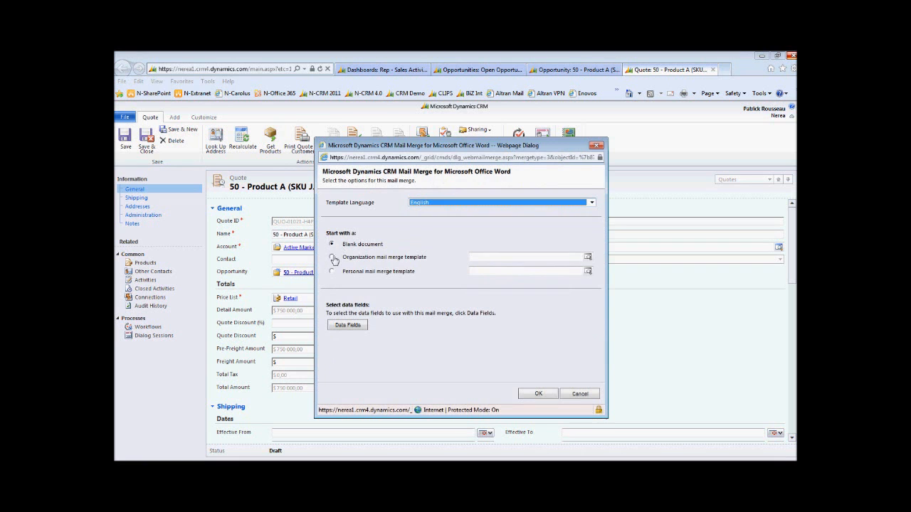
# Generate the quote's mail merge from the Quote For Customer organization template and open it in Word
pyautogui.click(334, 257)
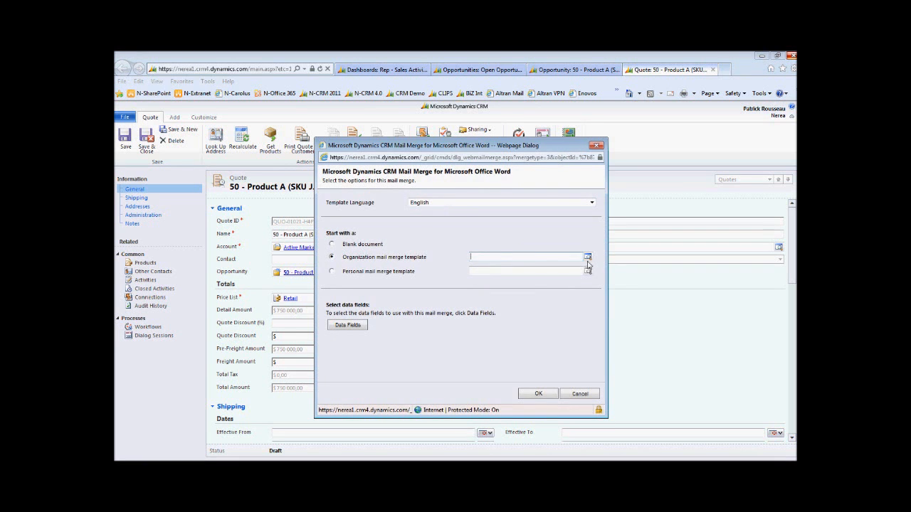
pyautogui.click(587, 257)
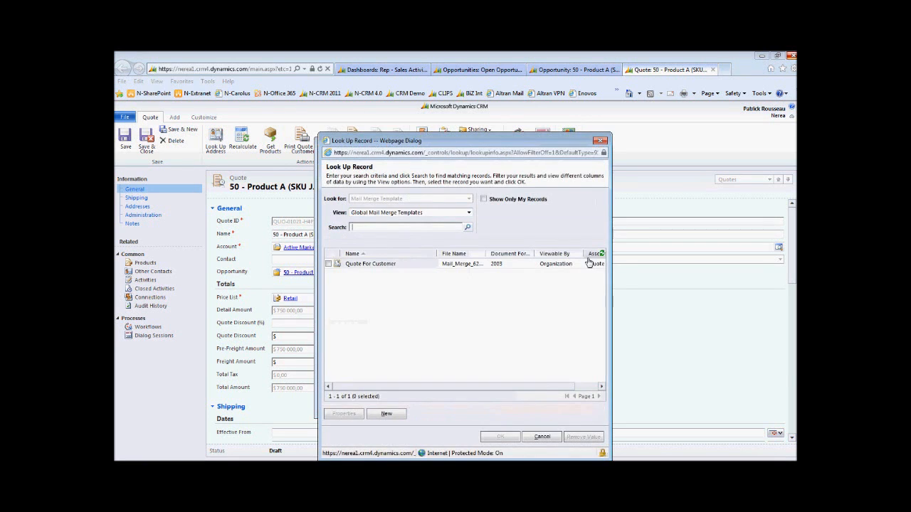
pyautogui.click(370, 264)
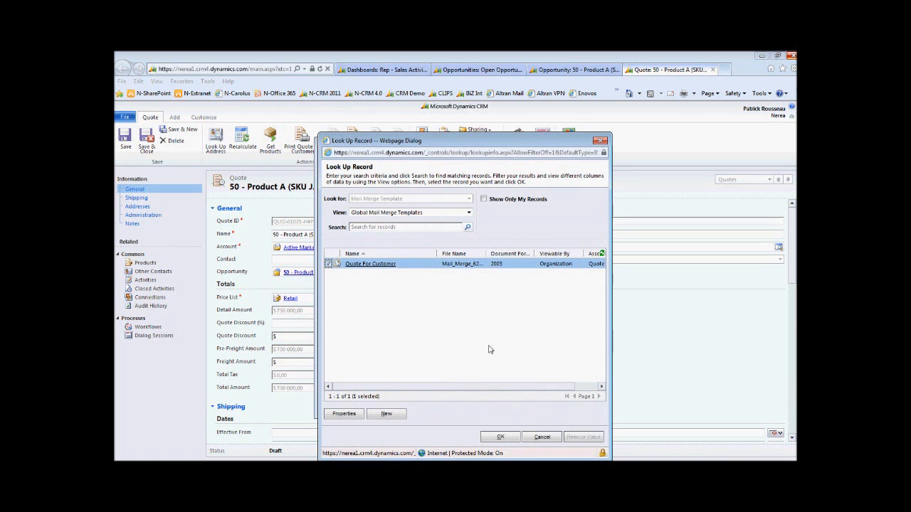
pyautogui.click(500, 436)
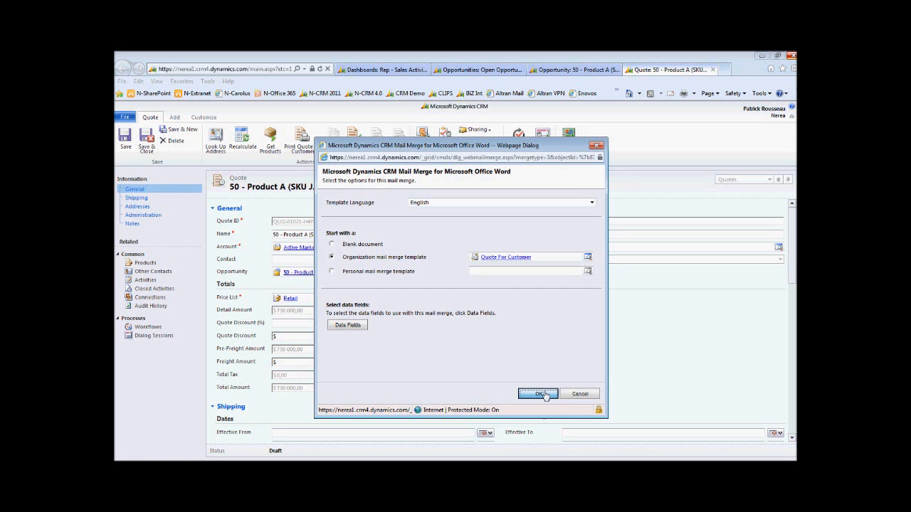
pyautogui.click(537, 393)
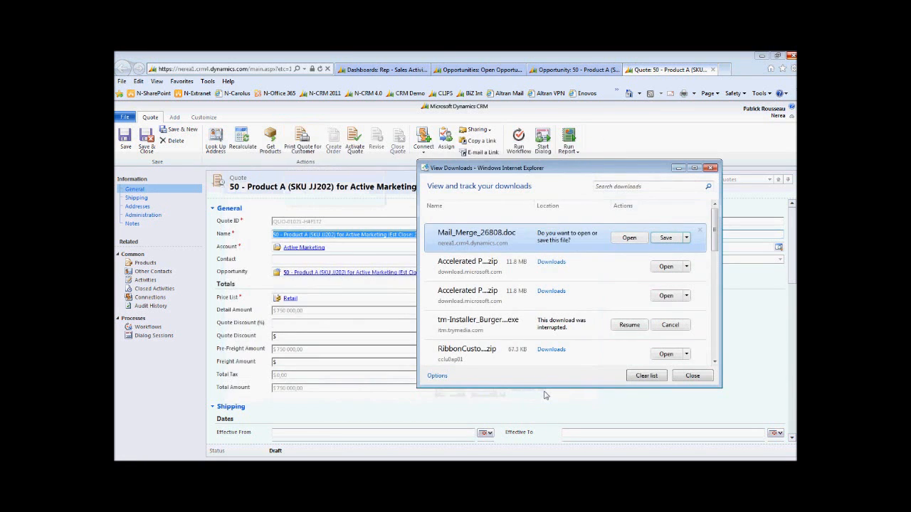
pyautogui.click(665, 237)
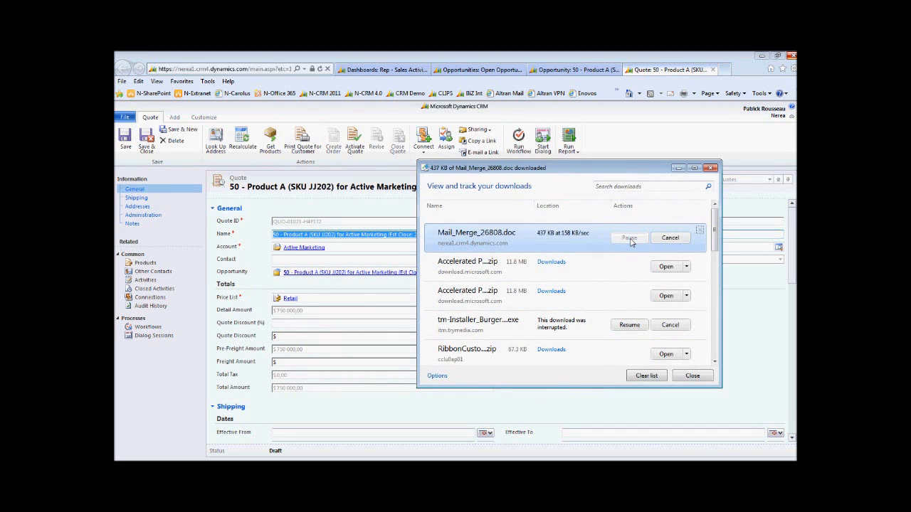
pyautogui.click(629, 237)
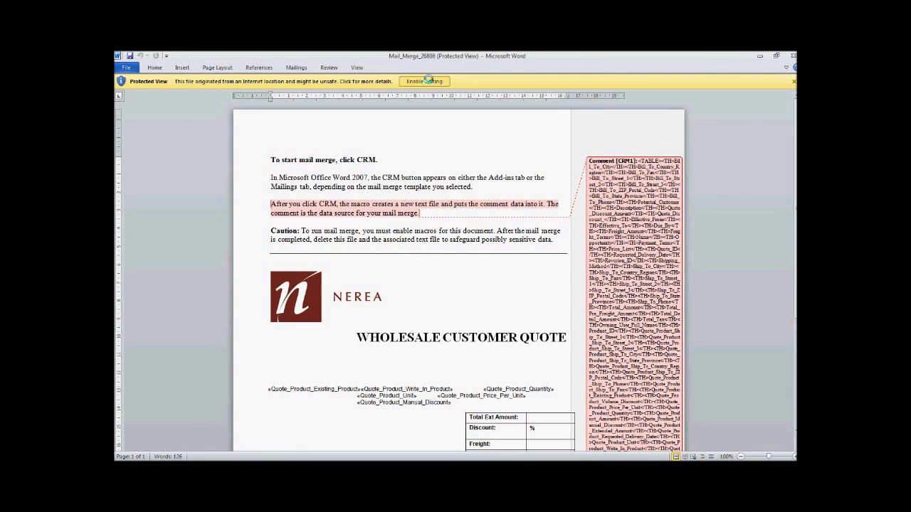
# Enable editing and macros in the downloaded quote merge document
pyautogui.click(424, 81)
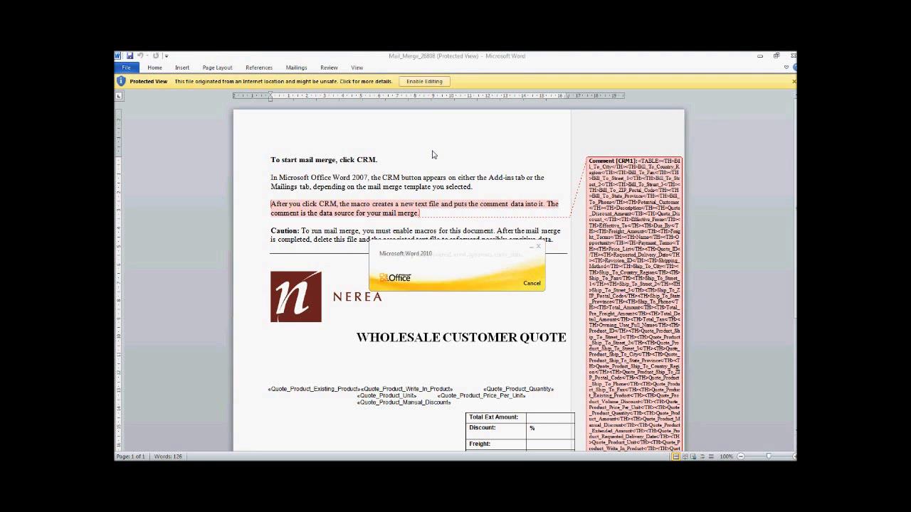
pyautogui.click(424, 81)
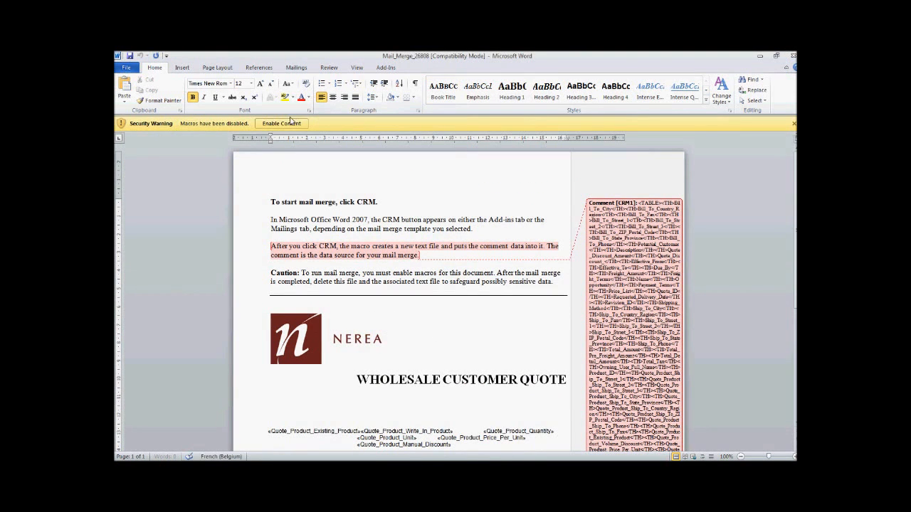
pyautogui.click(282, 123)
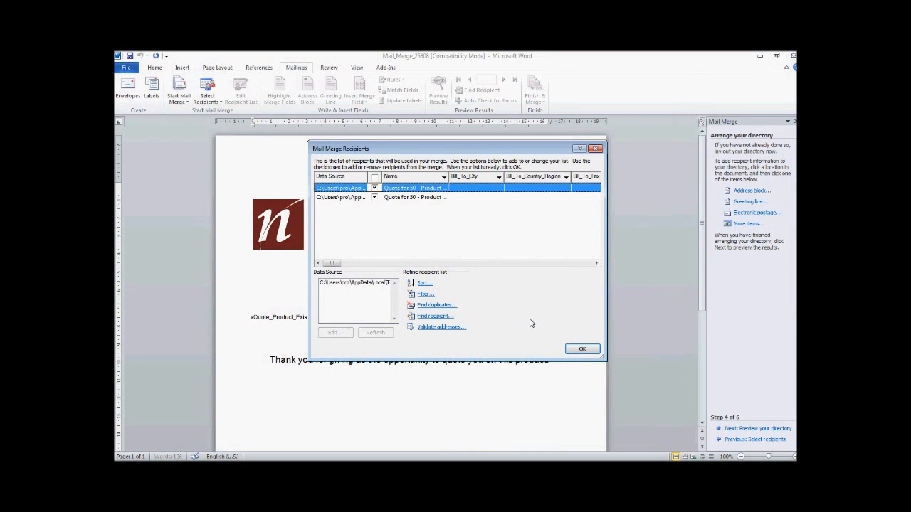
# Accept the quote recipients and preview the merged Product B quote before completing
pyautogui.click(582, 349)
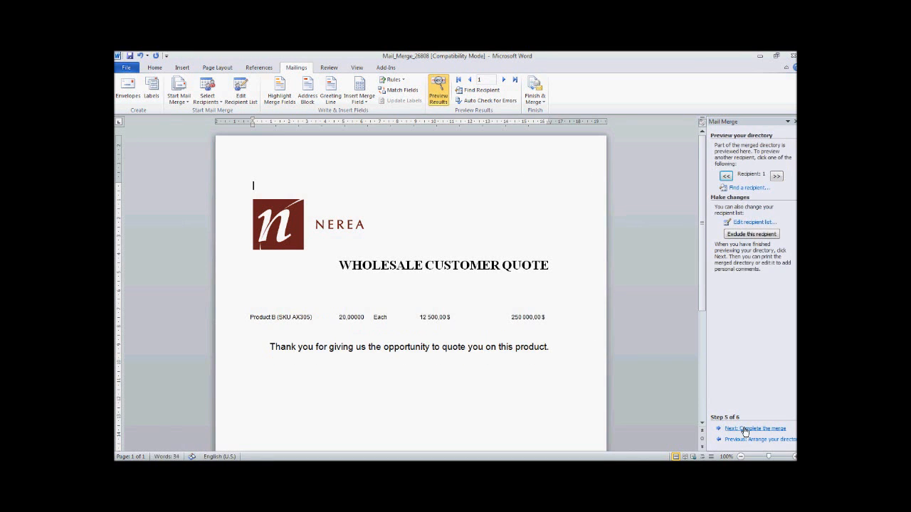
pyautogui.moveTo(744, 430)
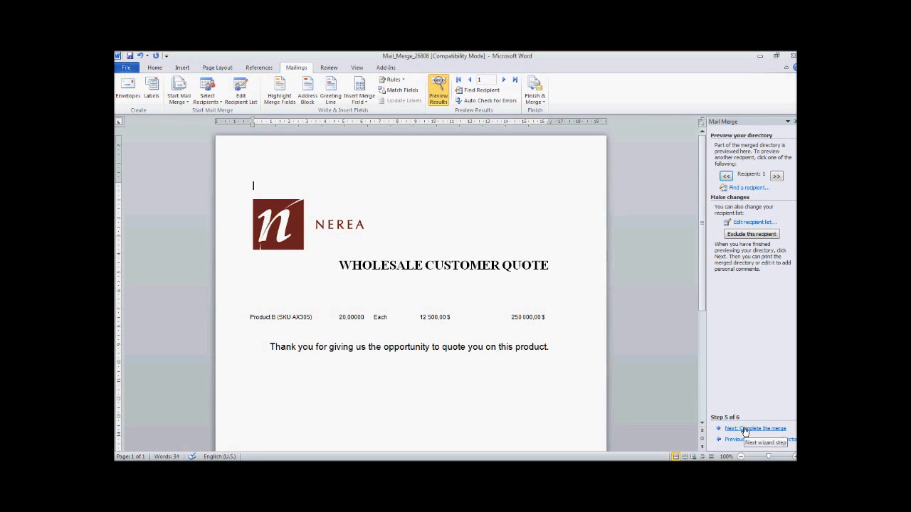
pyautogui.scroll(-3)
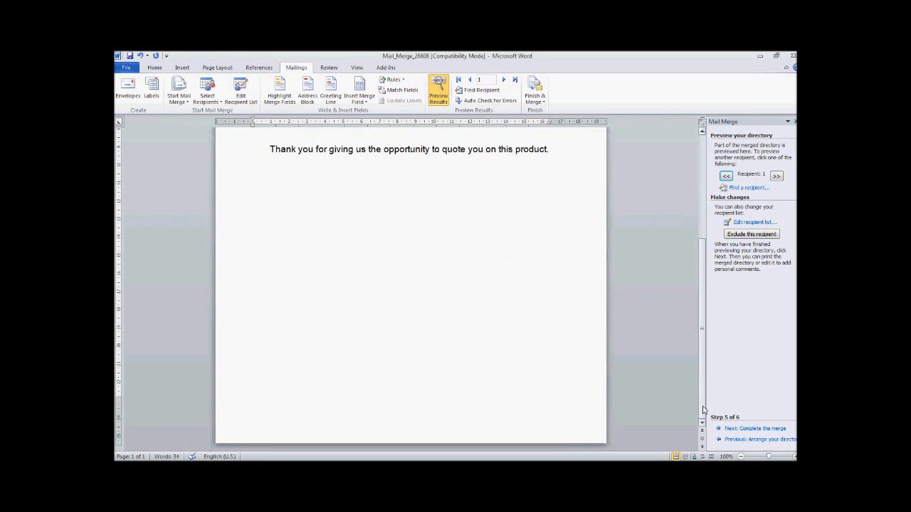
pyautogui.click(755, 428)
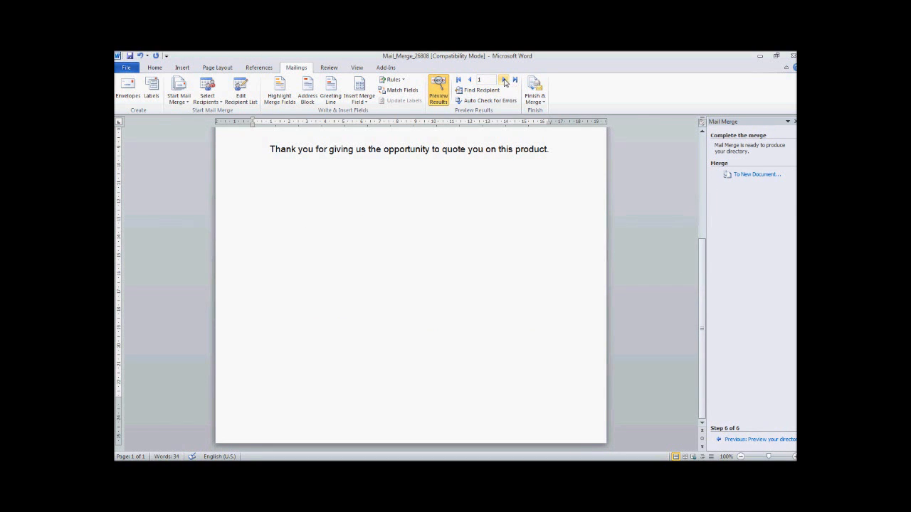
pyautogui.click(502, 79)
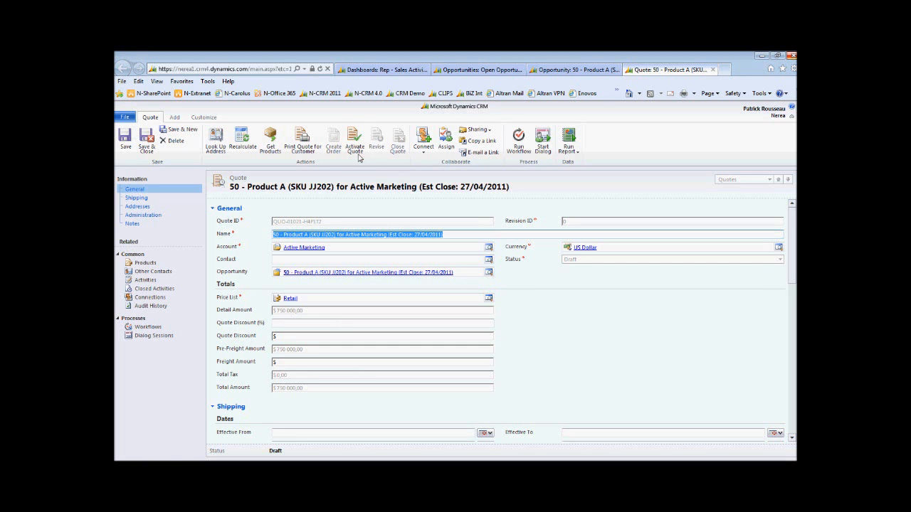
pyautogui.moveTo(355, 157)
pyautogui.write('Quote for ')
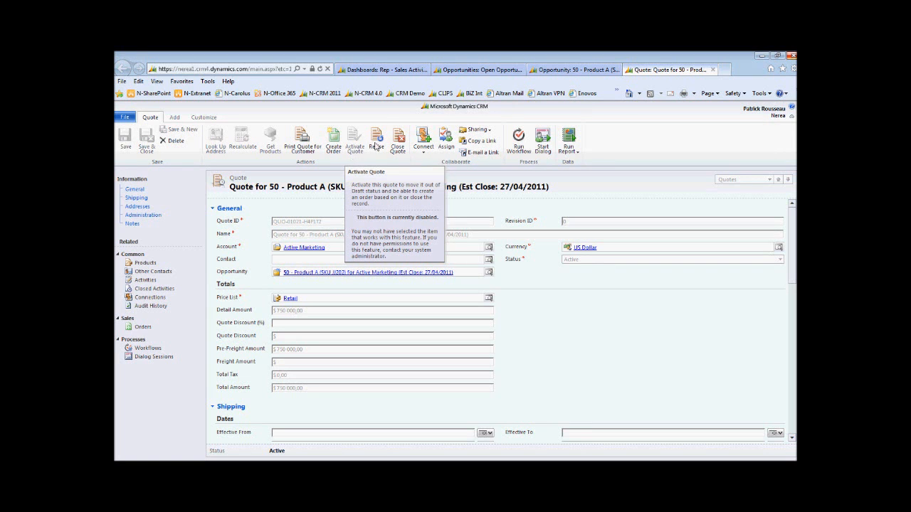
pyautogui.moveTo(377, 139)
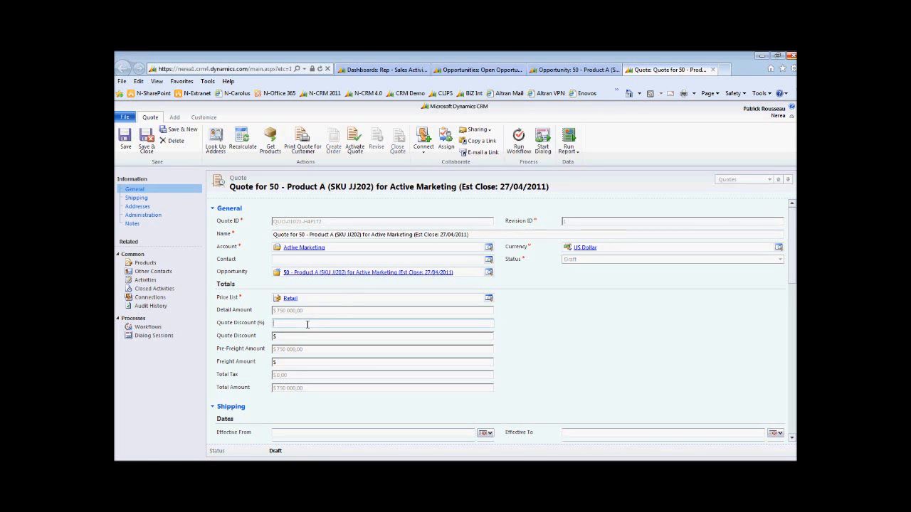
# Apply a 10% quote discount, save, and activate the quote
pyautogui.write('10')
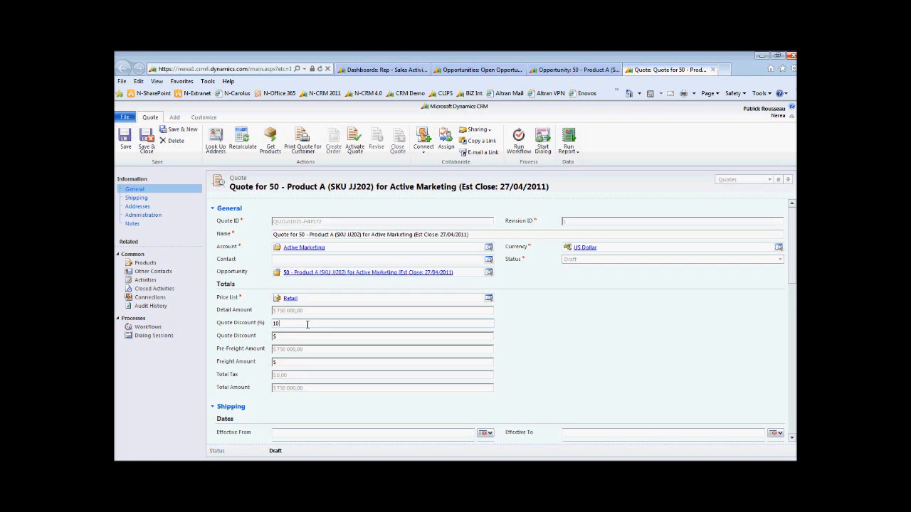
pyautogui.click(125, 139)
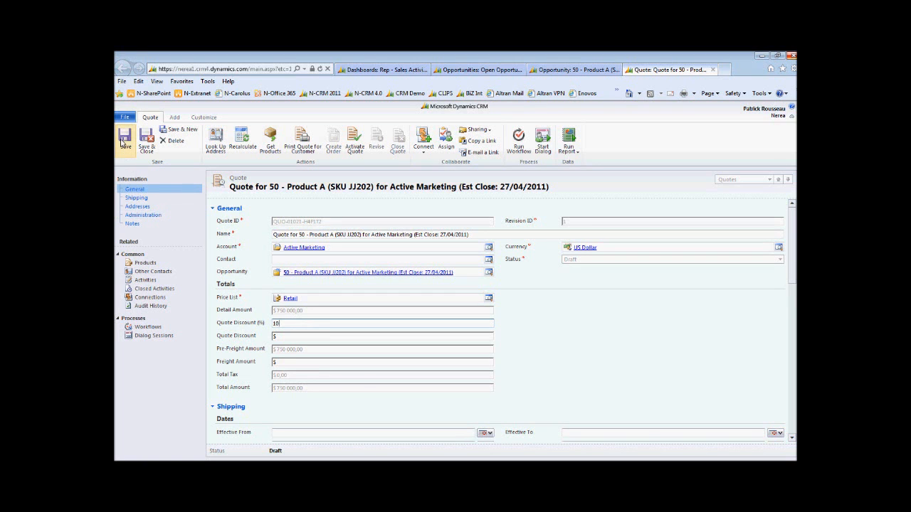
pyautogui.click(125, 139)
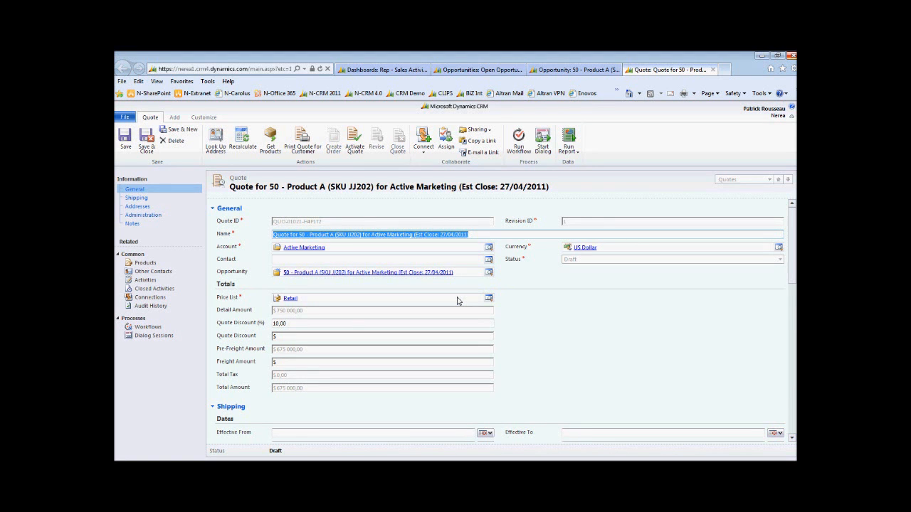
pyautogui.moveTo(354, 140)
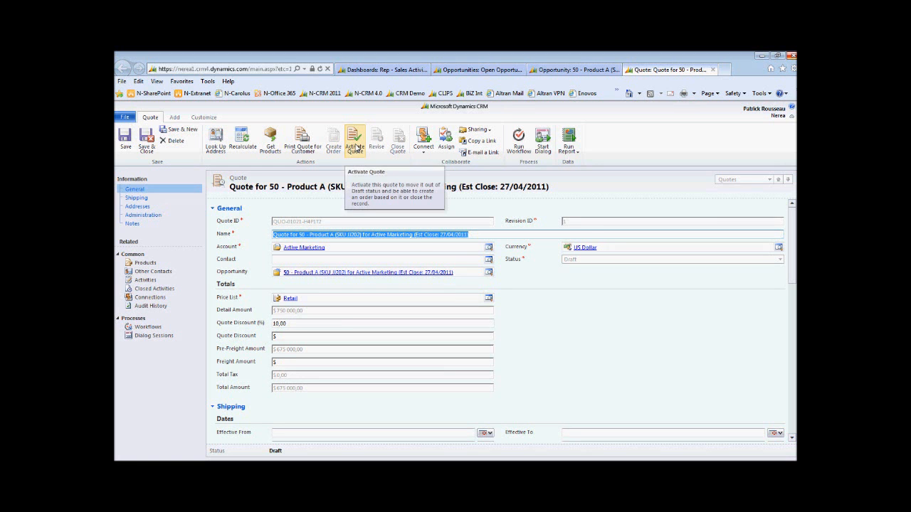
pyautogui.click(354, 140)
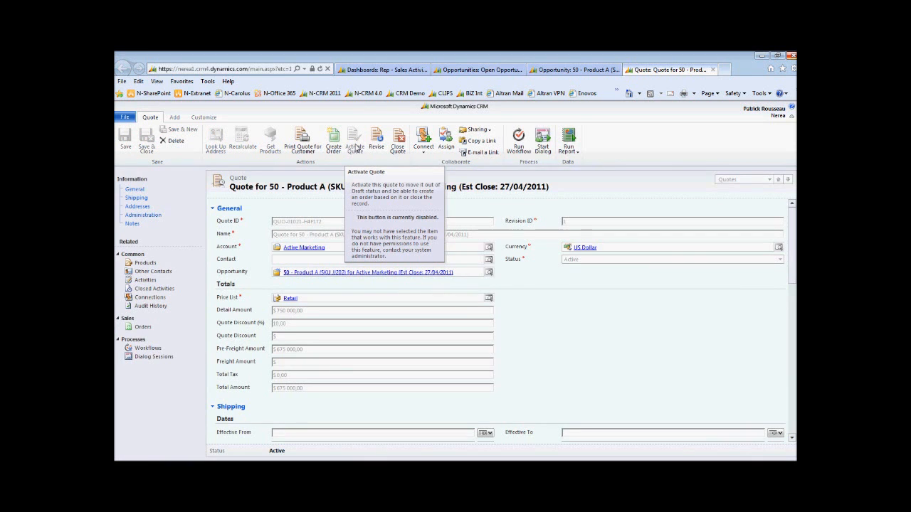
pyautogui.moveTo(386, 162)
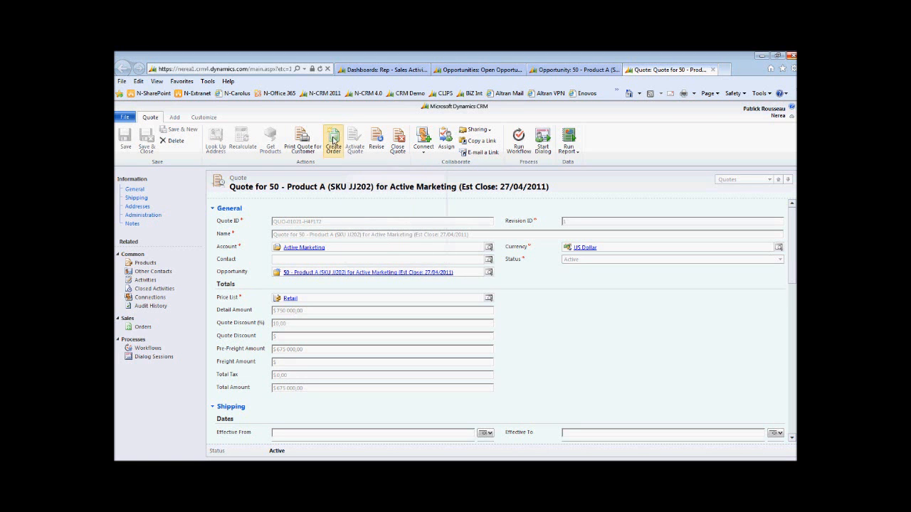
# Create an order from the quote with status reason Won, closing the opportunity
pyautogui.click(333, 140)
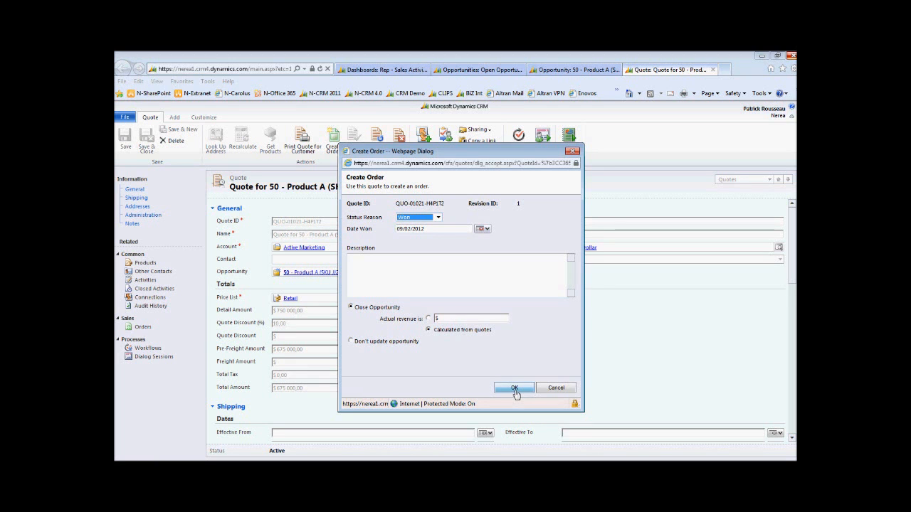
pyautogui.click(514, 387)
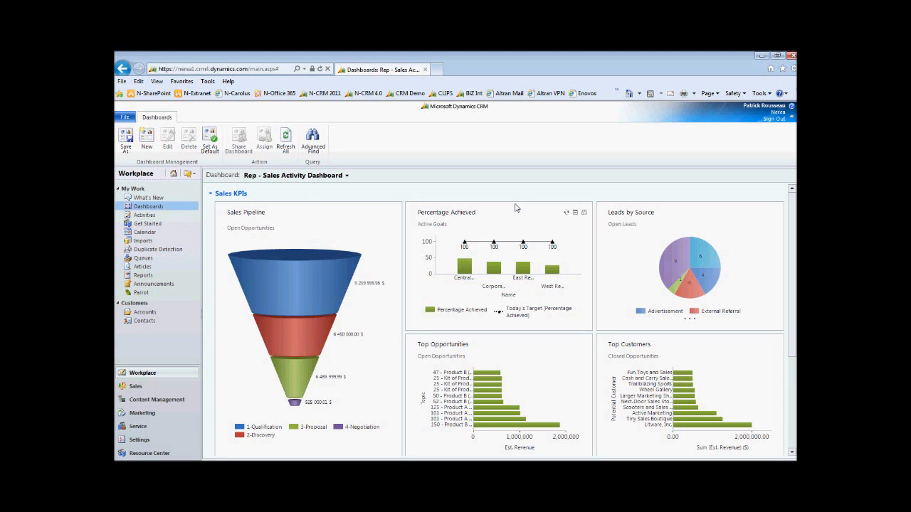
# Choose Customer Service Operations Dashboard from the Dashboard dropdown
pyautogui.click(348, 175)
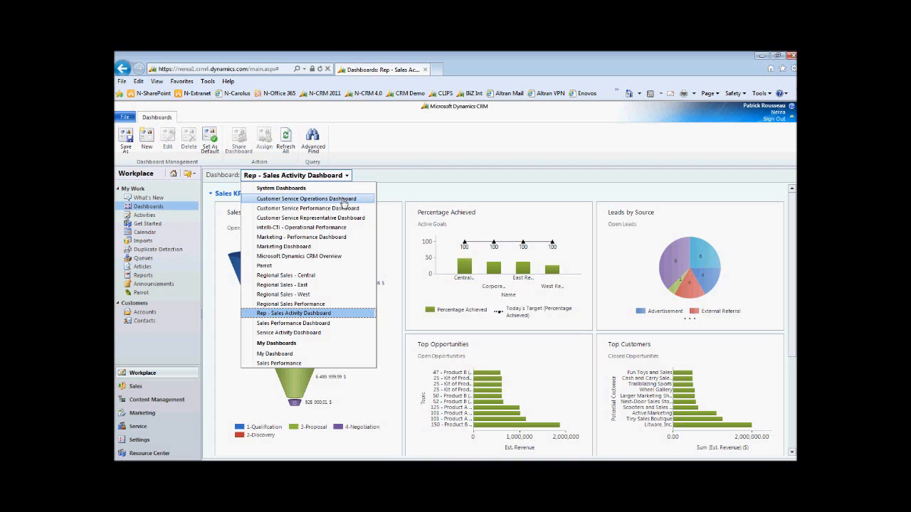
pyautogui.click(306, 199)
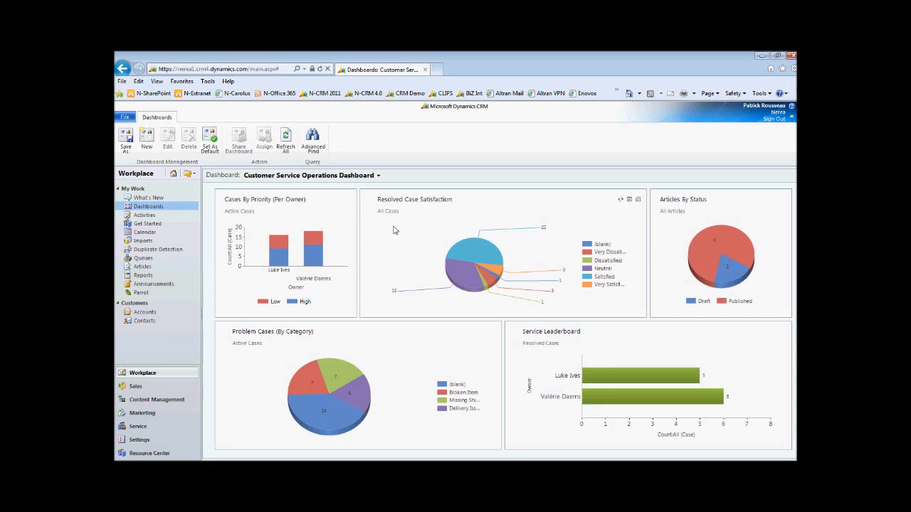
pyautogui.moveTo(460, 157)
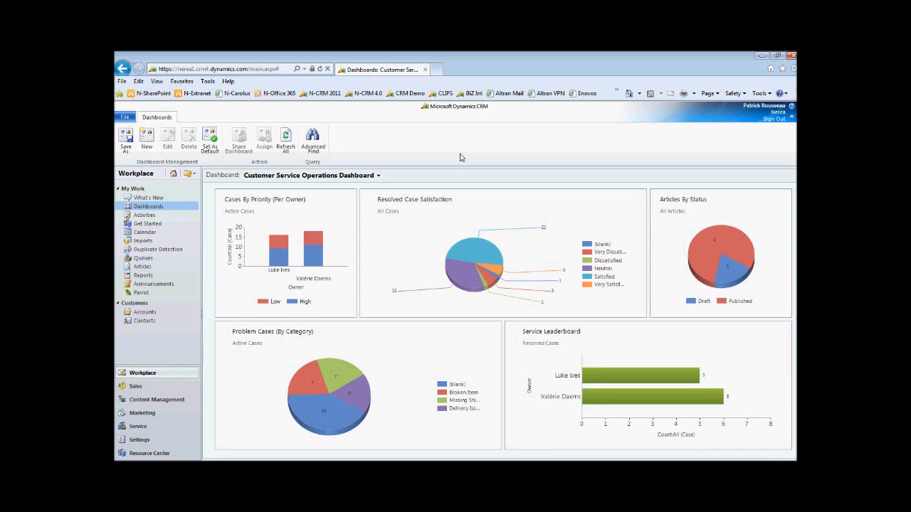
pyautogui.moveTo(139, 426)
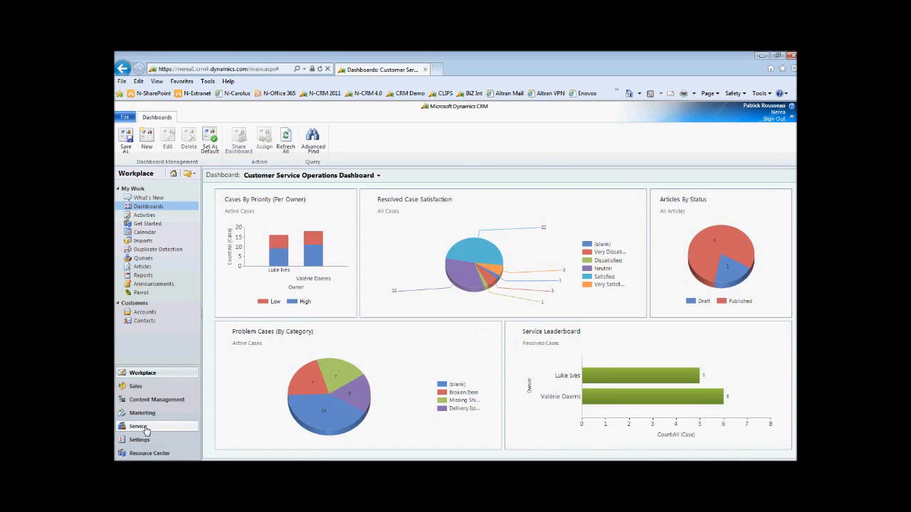
# Open the Annual Service Contract for Active Marketing from the Service area's contracts list
pyautogui.click(137, 426)
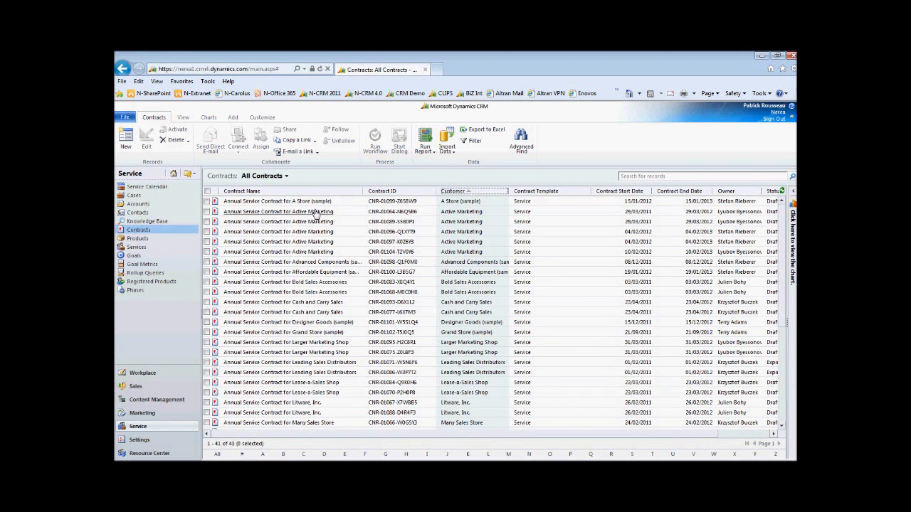
pyautogui.doubleClick(278, 211)
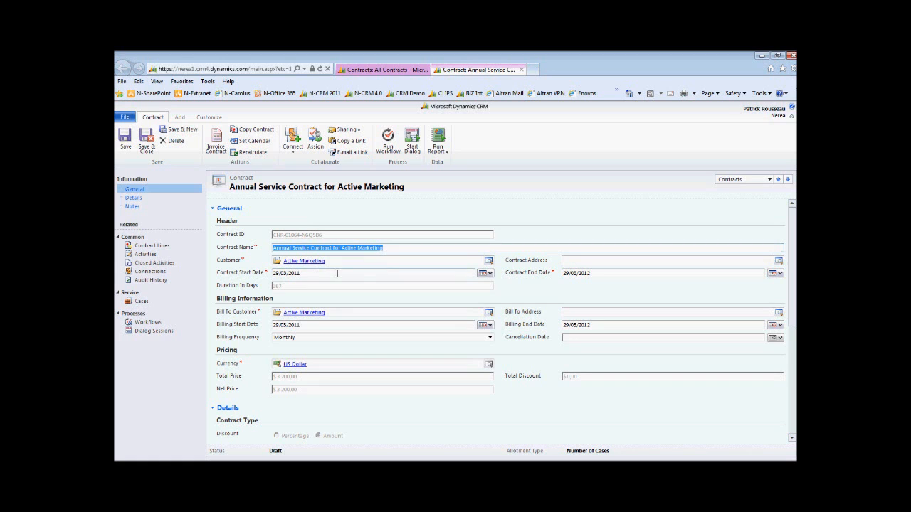
pyautogui.moveTo(333, 292)
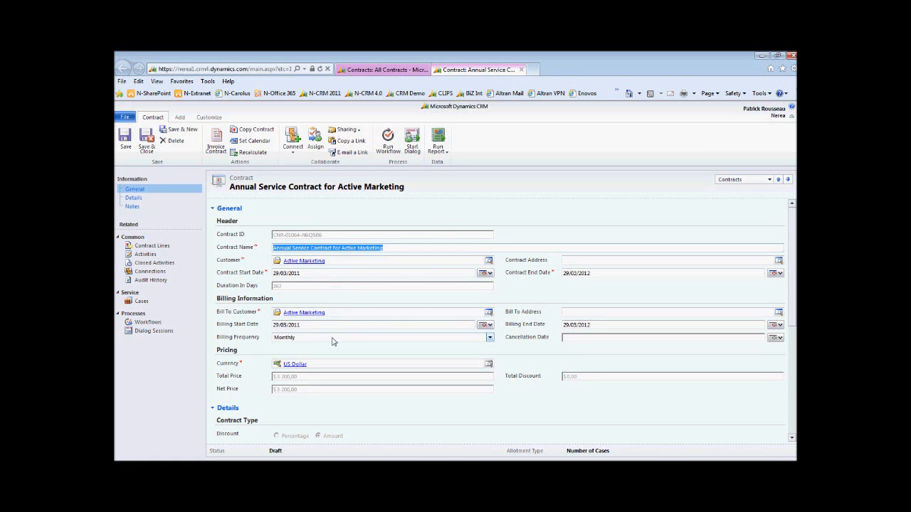
pyautogui.moveTo(327, 382)
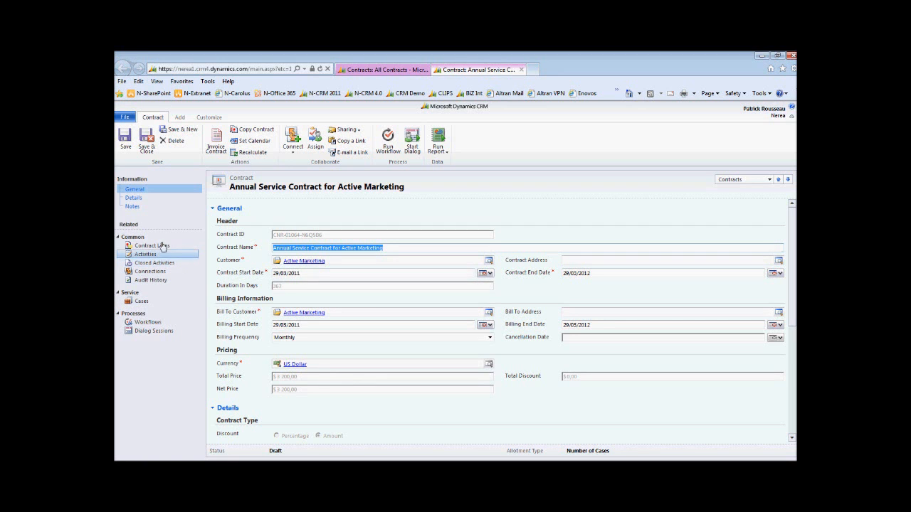
# List the contract lines, Technical service AX305 and JJ201, and open the JJ201 line
pyautogui.click(152, 245)
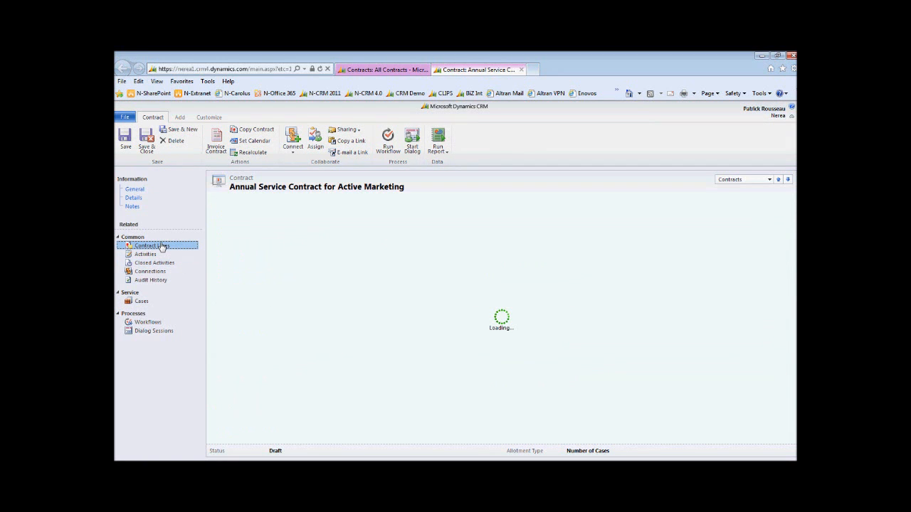
pyautogui.click(151, 246)
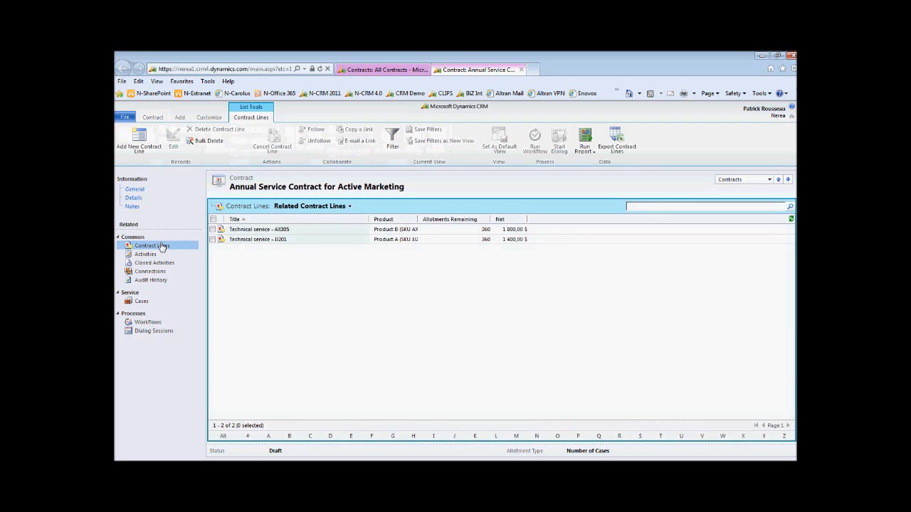
pyautogui.click(704, 206)
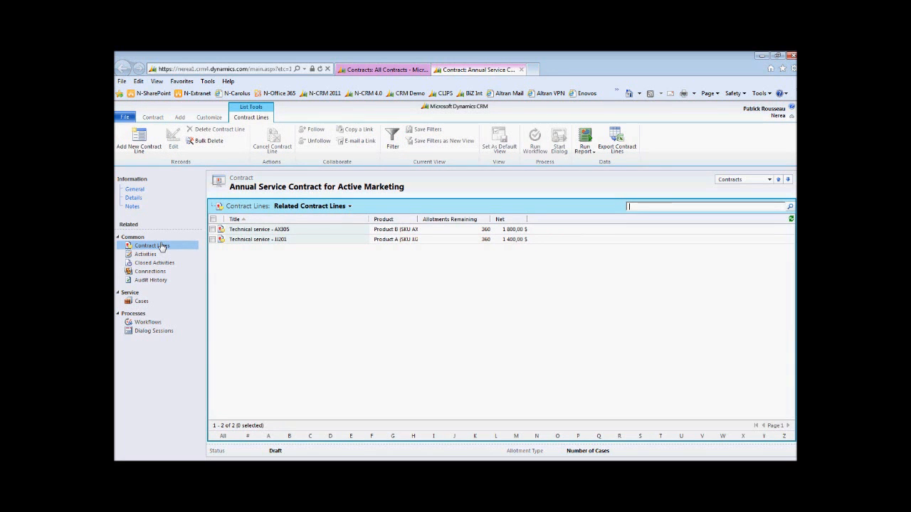
pyautogui.moveTo(303, 320)
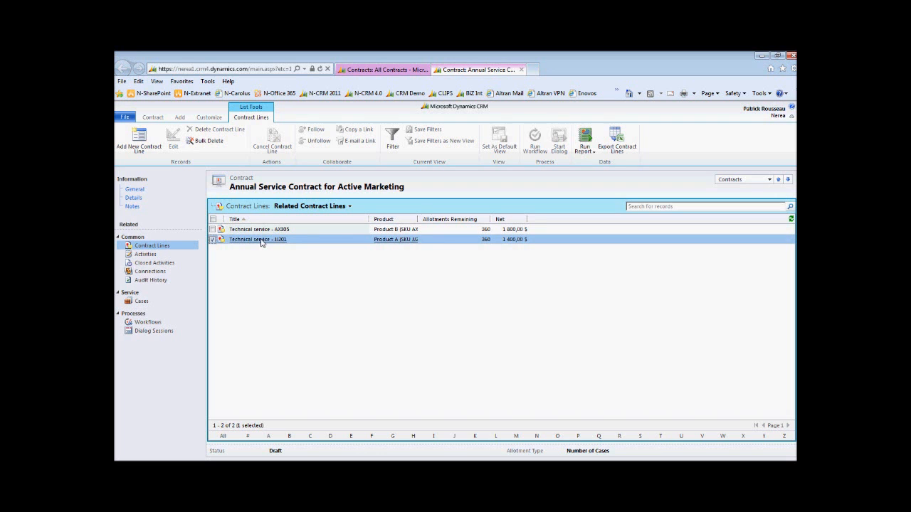
pyautogui.doubleClick(259, 239)
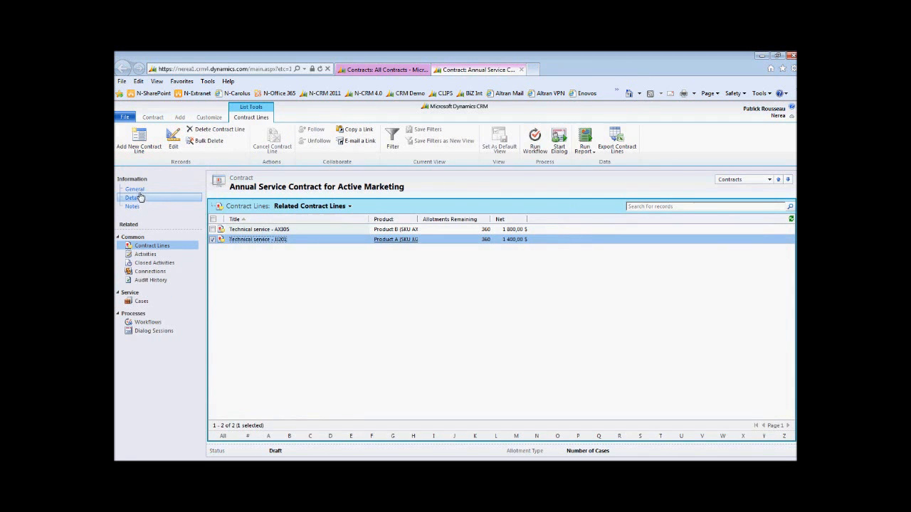
# Return to the contract, list its open activities, and show the Add New Activity types
pyautogui.click(135, 188)
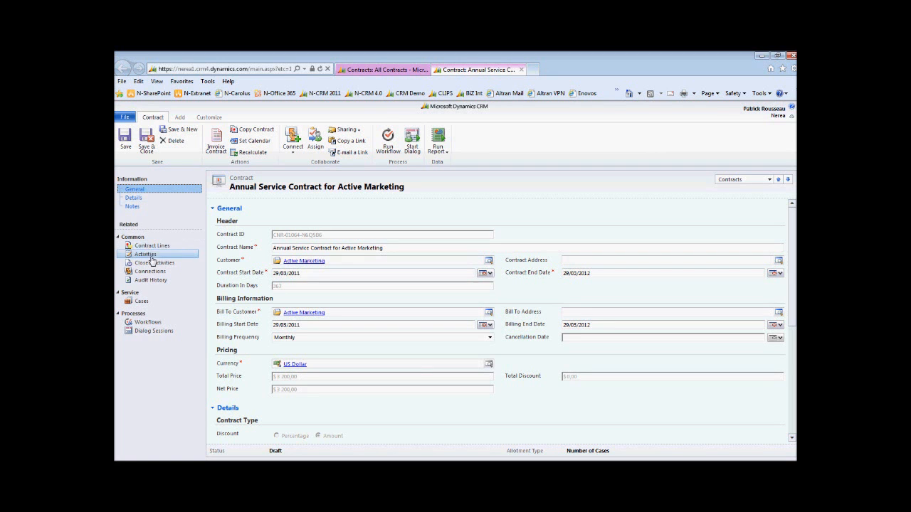
pyautogui.click(145, 254)
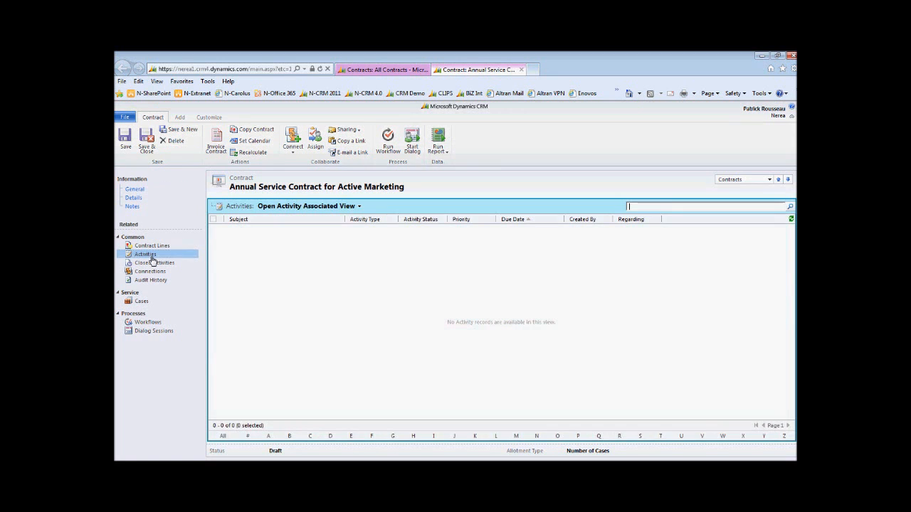
pyautogui.click(145, 254)
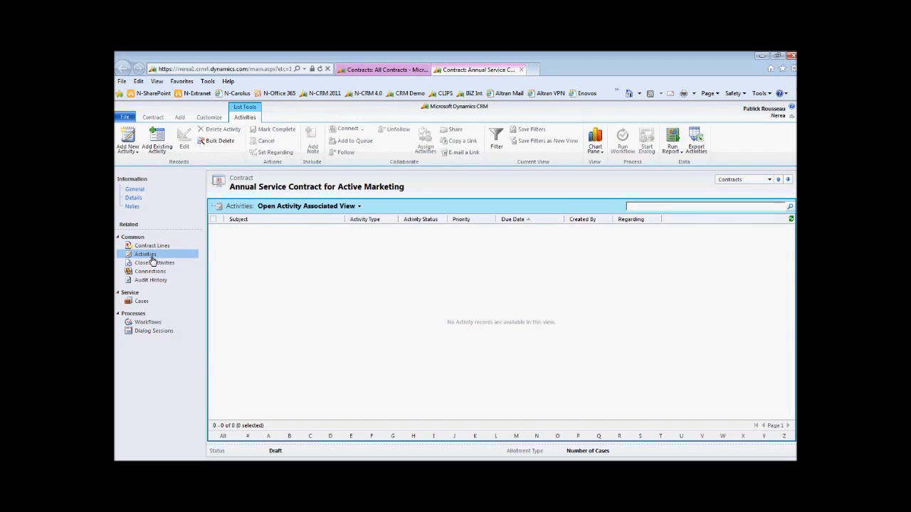
pyautogui.moveTo(516, 237)
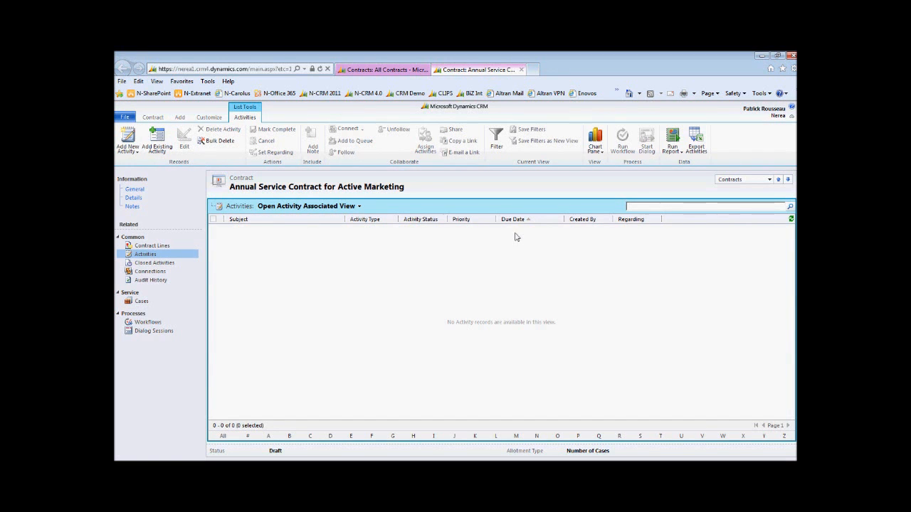
pyautogui.click(127, 138)
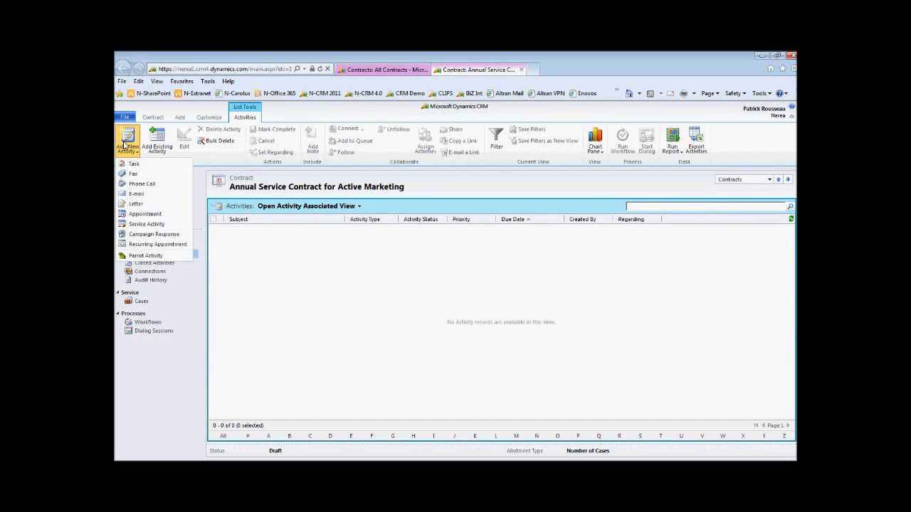
pyautogui.moveTo(147, 225)
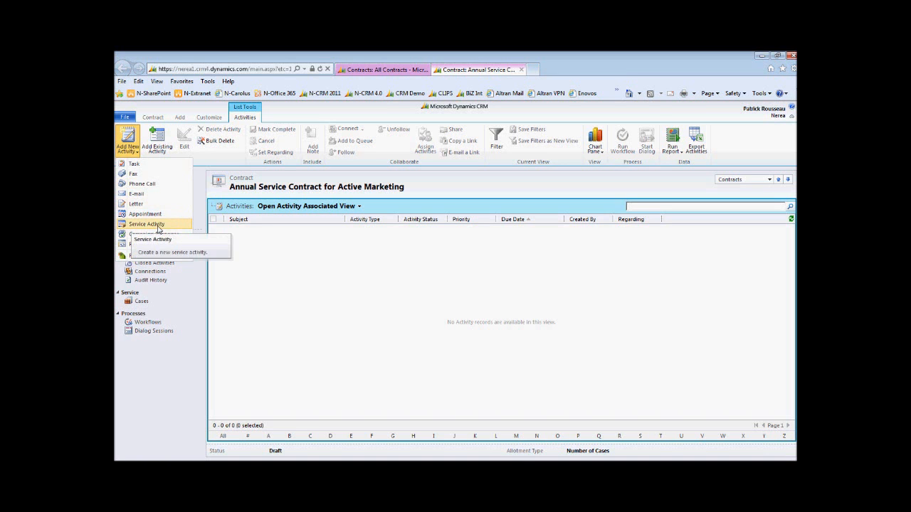
# Create a new service activity with subject 'Technical servicing AX305'
pyautogui.click(146, 224)
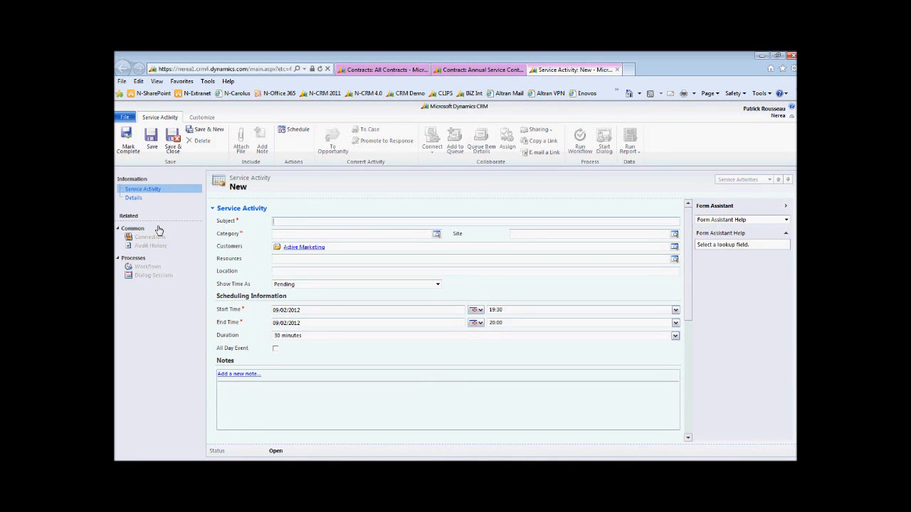
pyautogui.write('Technical servicing')
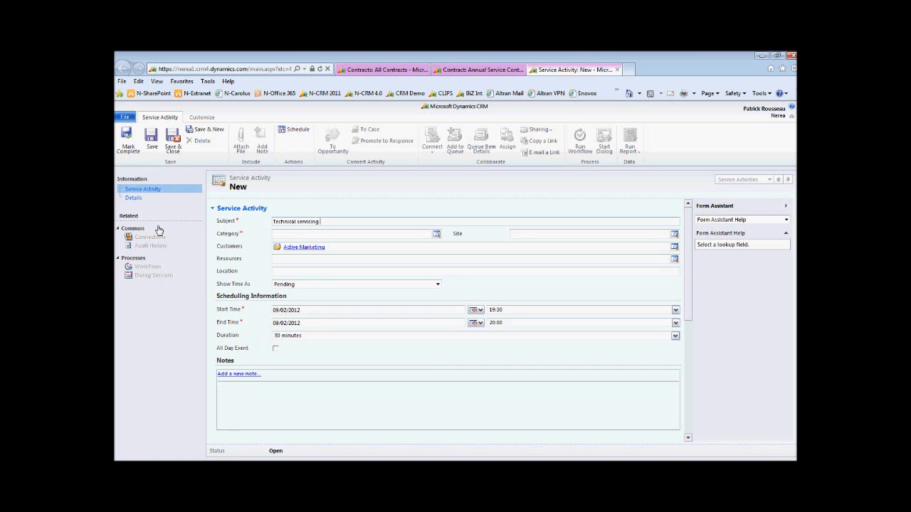
pyautogui.write('AX3')
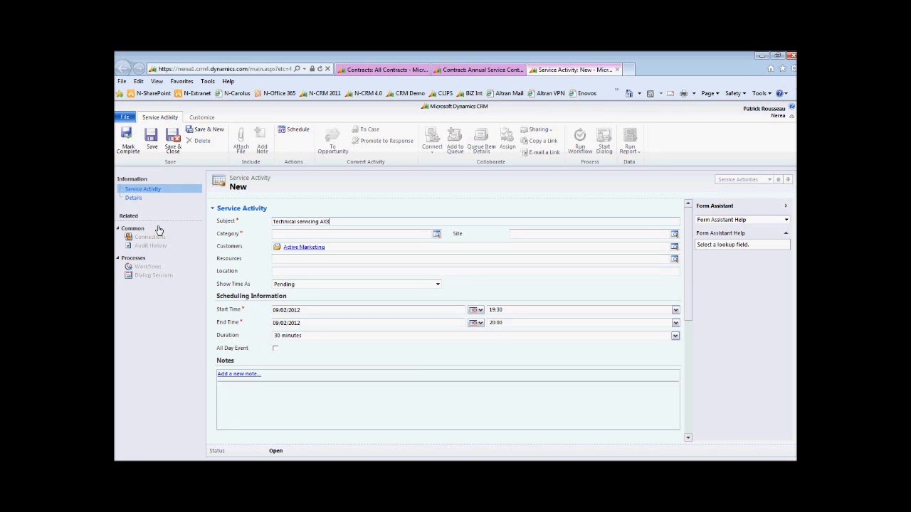
pyautogui.write('05')
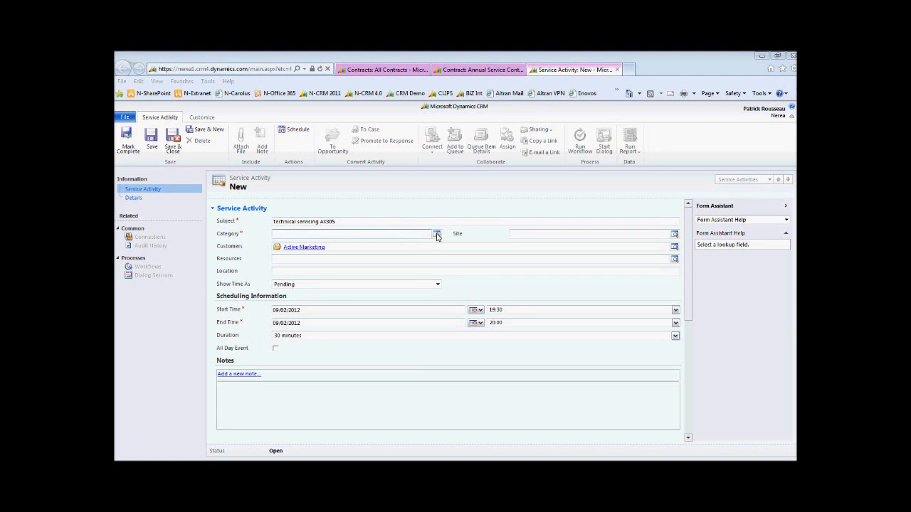
# Set the activity's category to AX305 Maintenance and its site to Contoso HQ
pyautogui.click(436, 233)
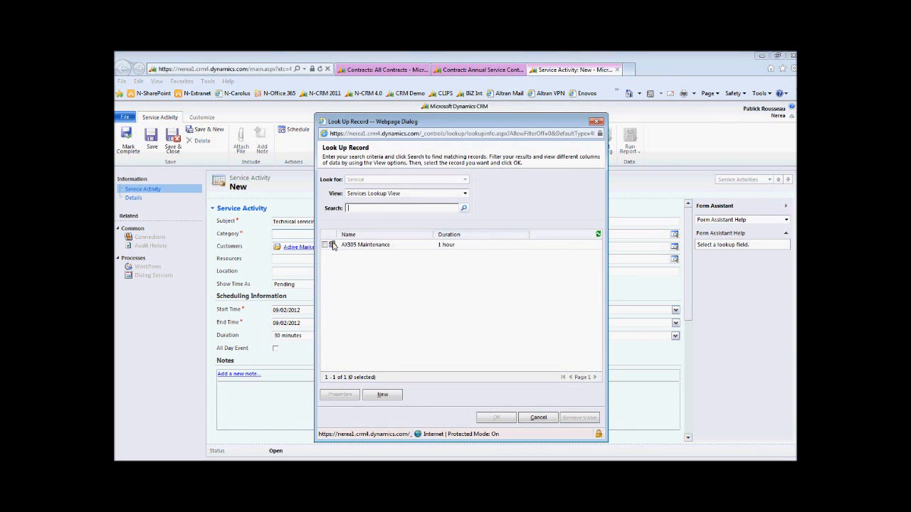
pyautogui.click(332, 245)
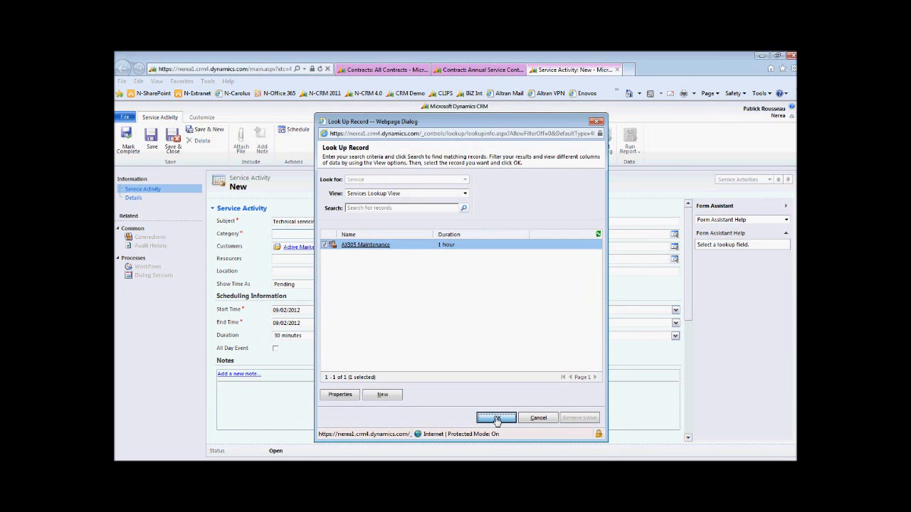
pyautogui.click(496, 418)
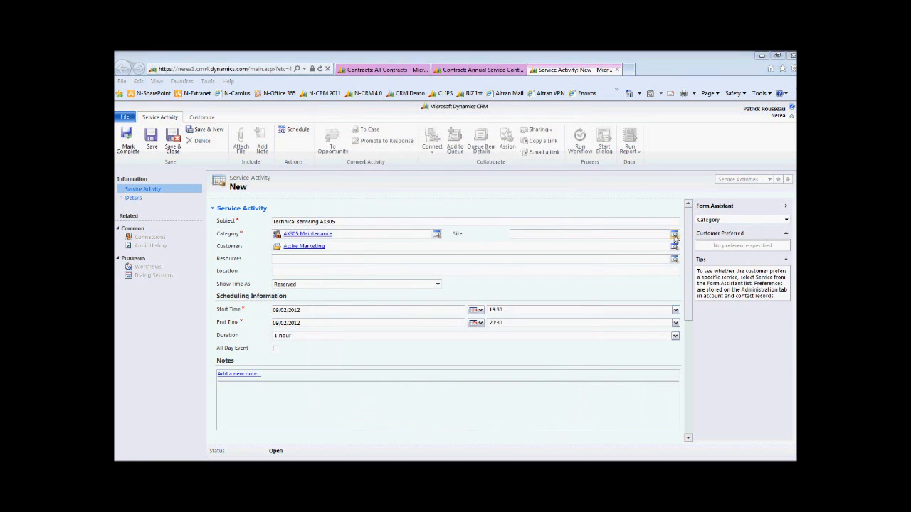
pyautogui.click(674, 233)
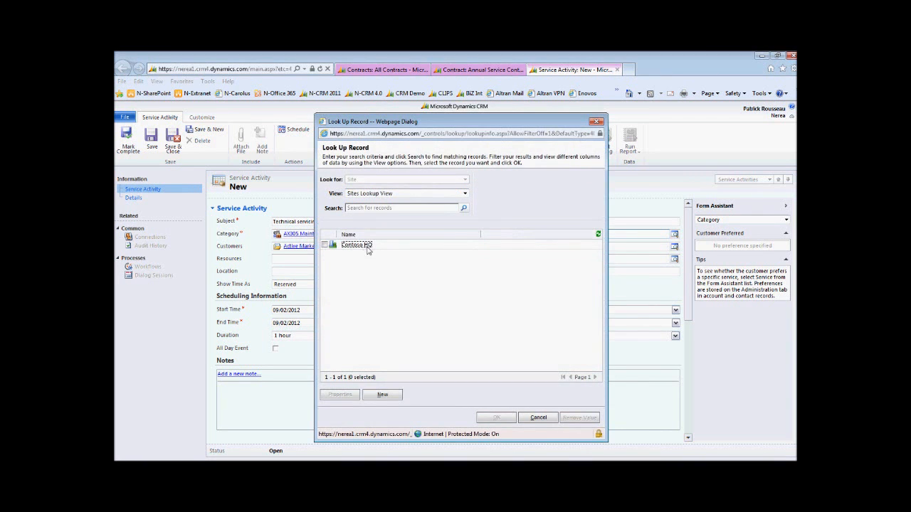
pyautogui.click(495, 417)
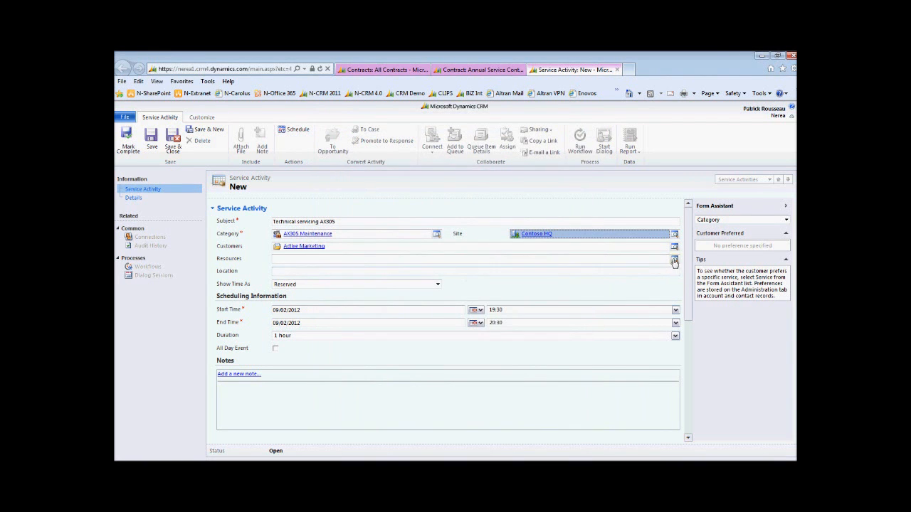
# Add a user as the service activity's resource
pyautogui.click(674, 261)
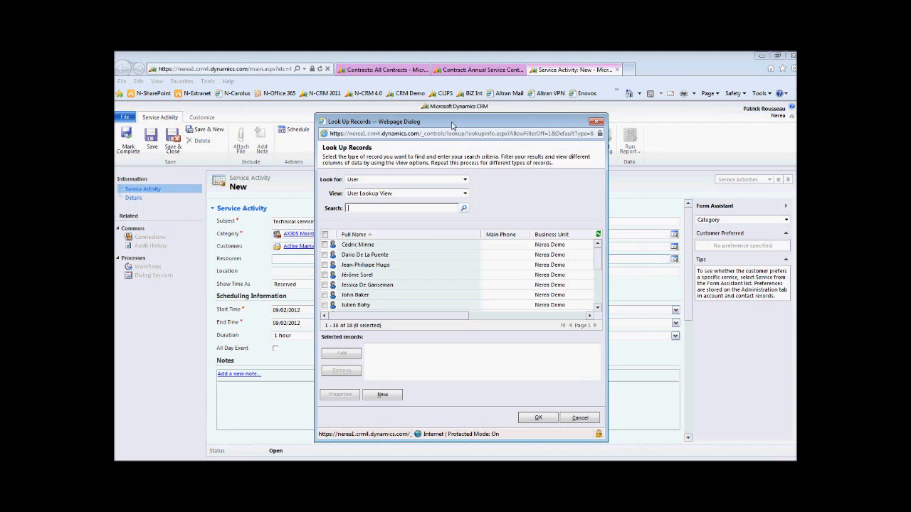
pyautogui.click(464, 180)
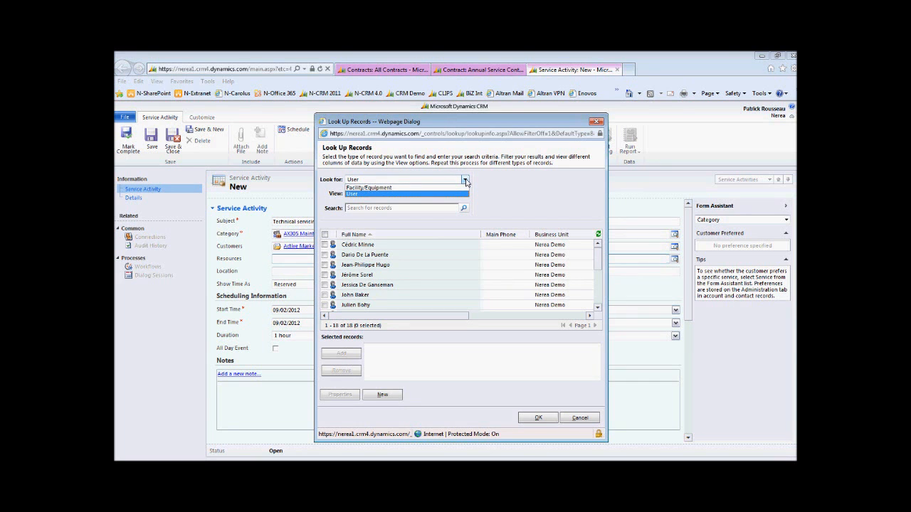
pyautogui.click(352, 193)
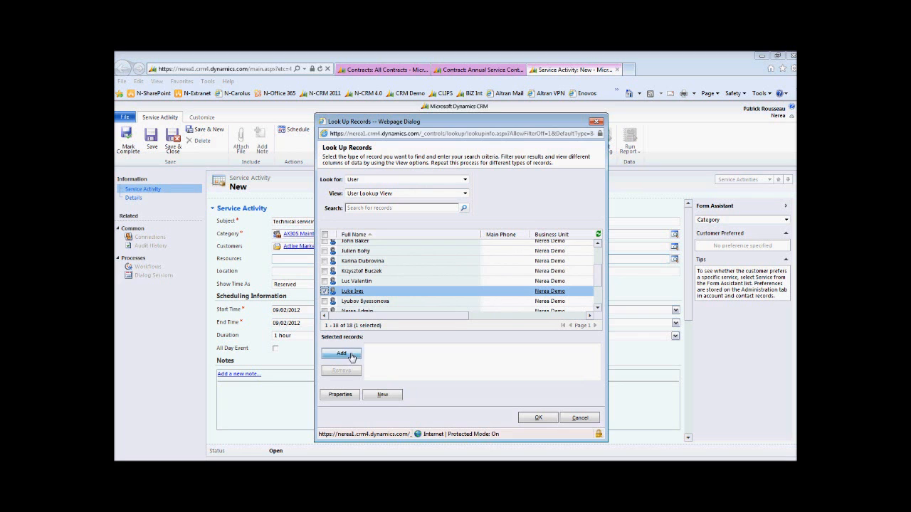
pyautogui.click(538, 418)
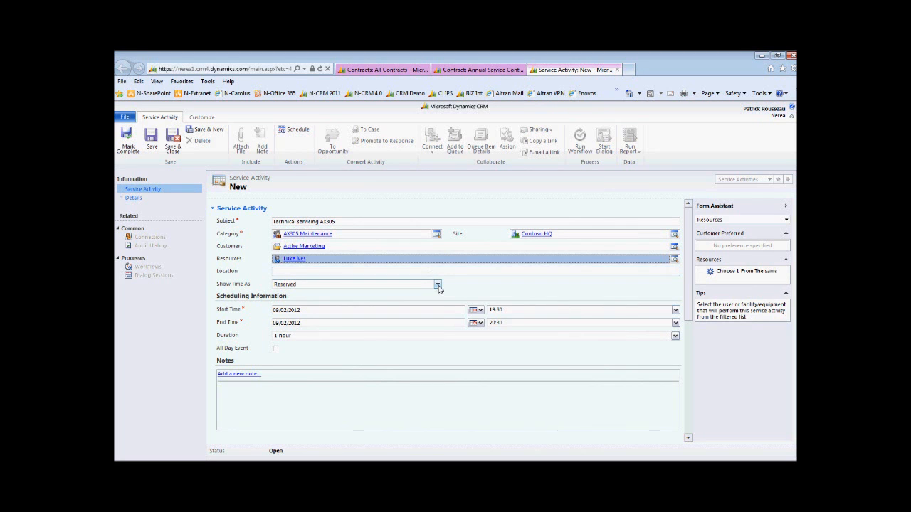
pyautogui.click(438, 284)
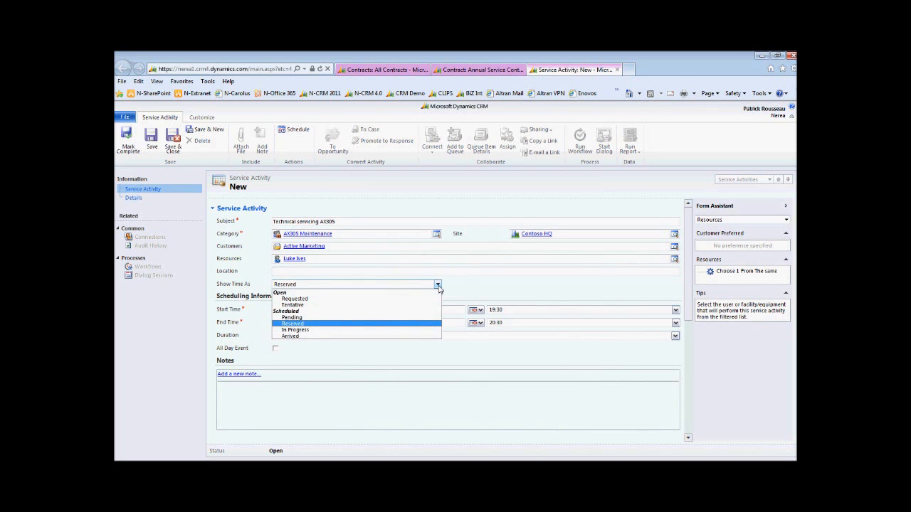
pyautogui.click(292, 323)
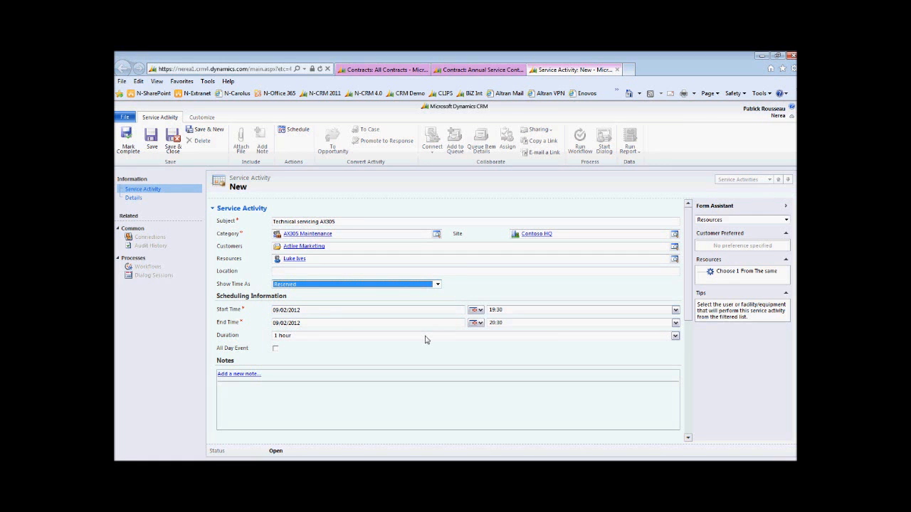
pyautogui.moveTo(197, 188)
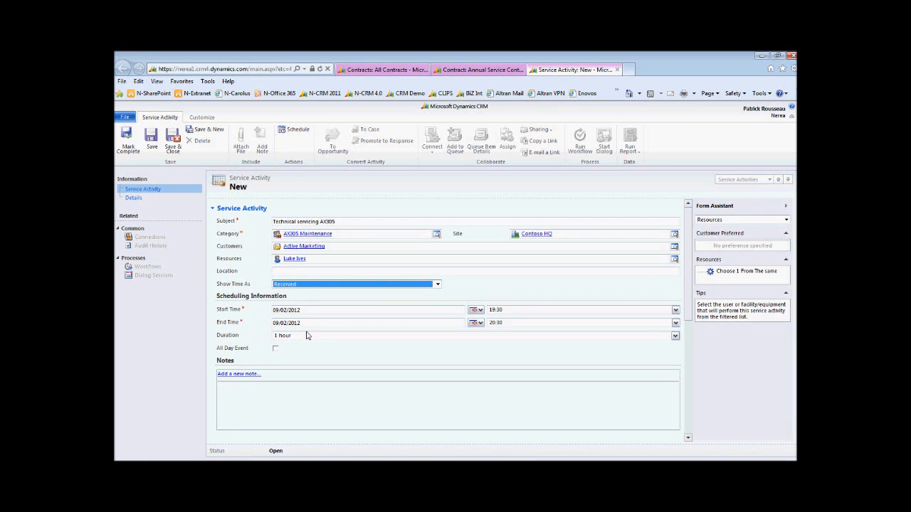
pyautogui.moveTo(152, 135)
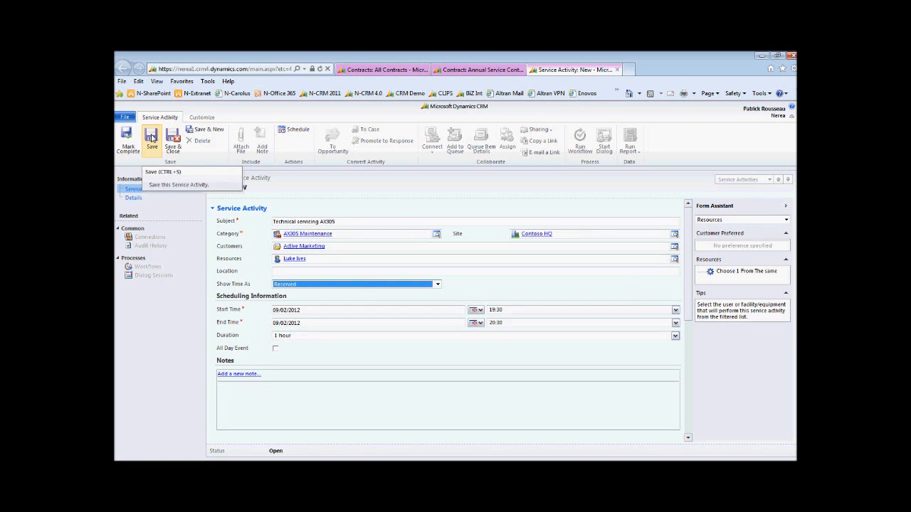
# Save the Technical servicing AX305 activity, ignoring the scheduling alert
pyautogui.click(151, 140)
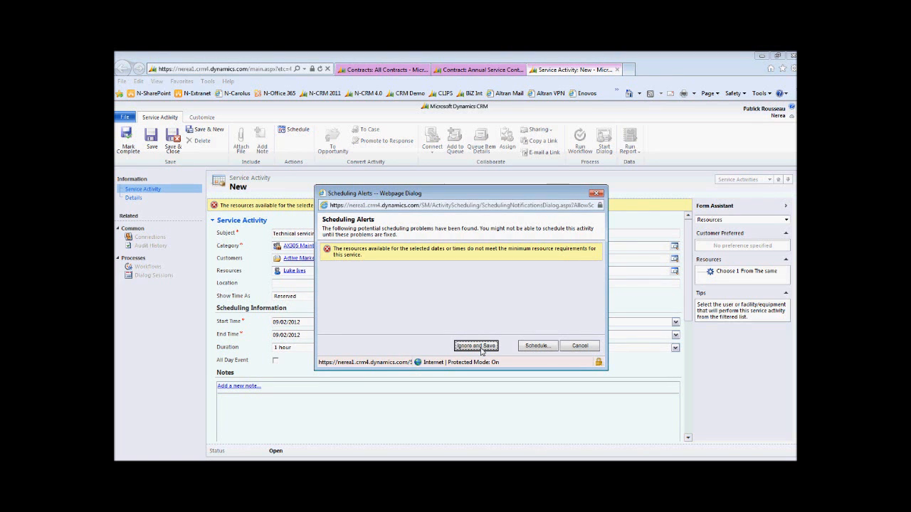
pyautogui.click(475, 346)
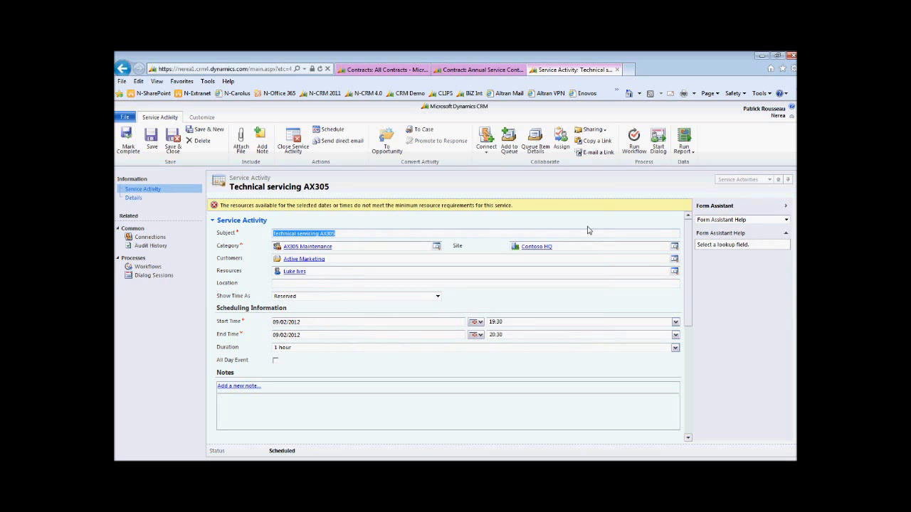
pyautogui.moveTo(329, 128)
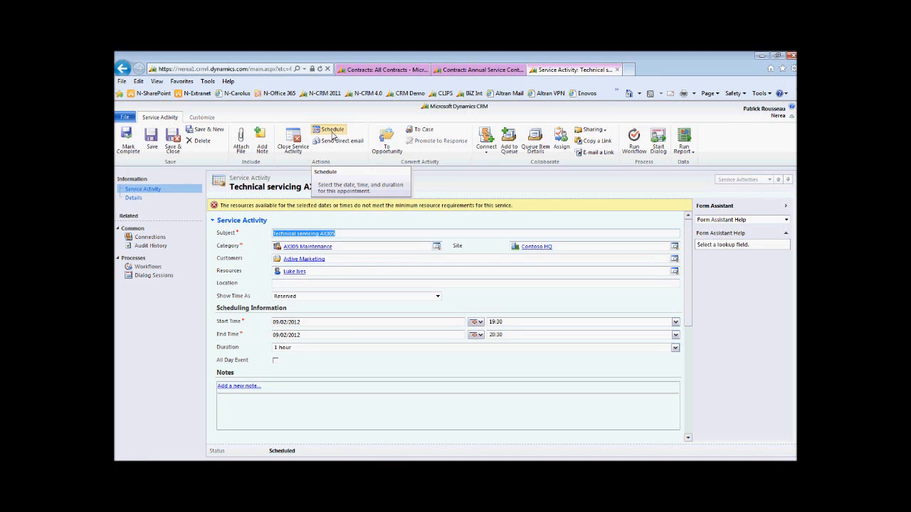
pyautogui.moveTo(509, 143)
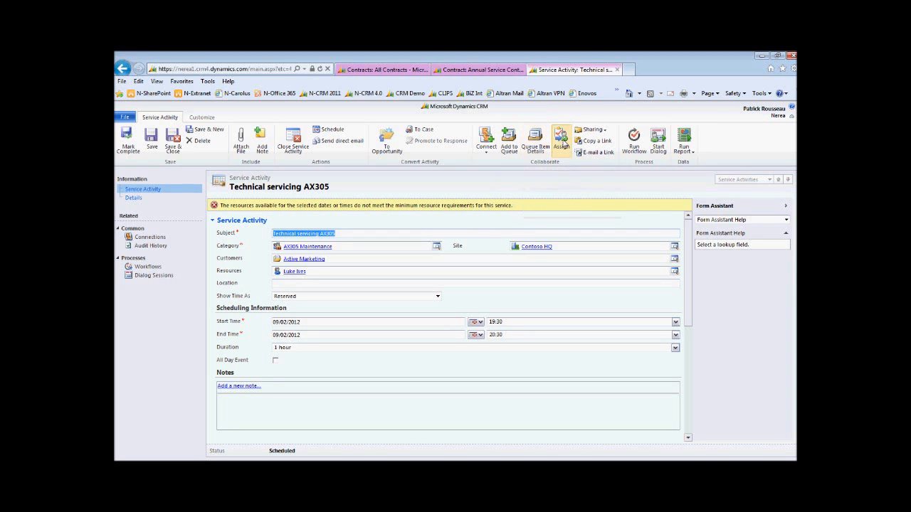
pyautogui.moveTo(560, 139)
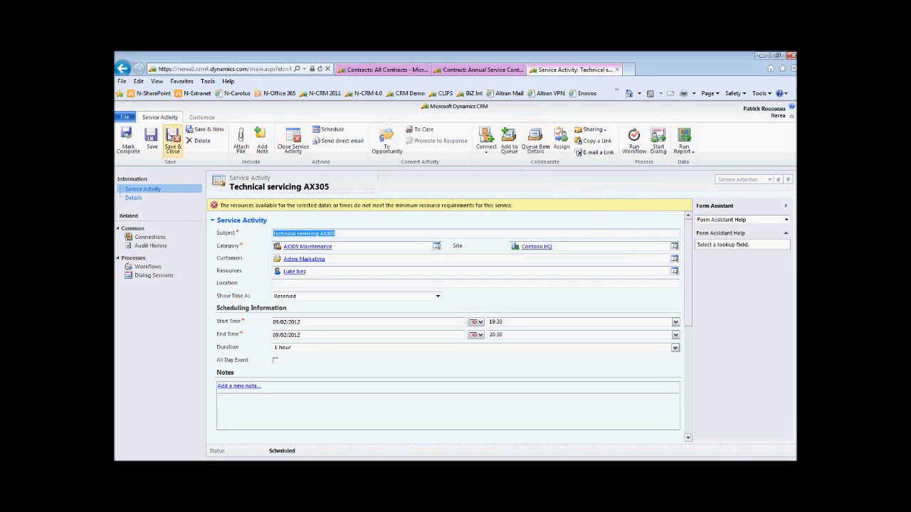
pyautogui.moveTo(128, 140)
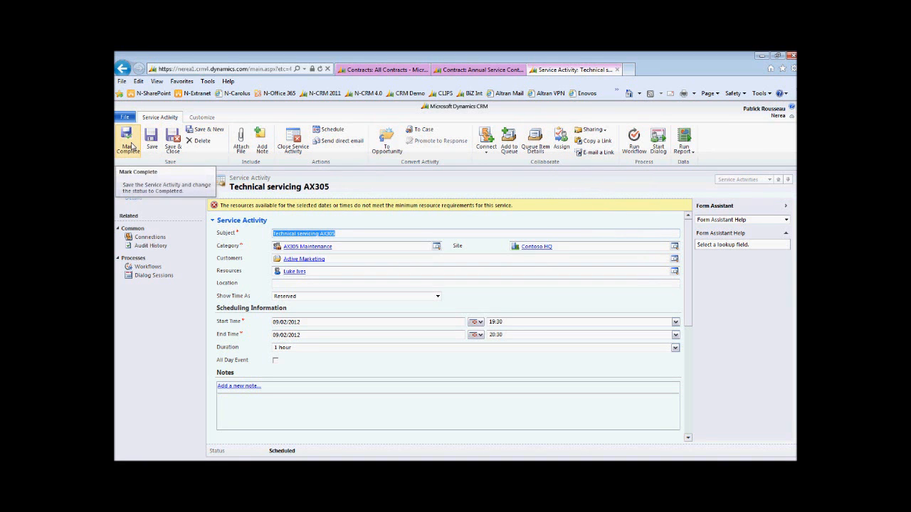